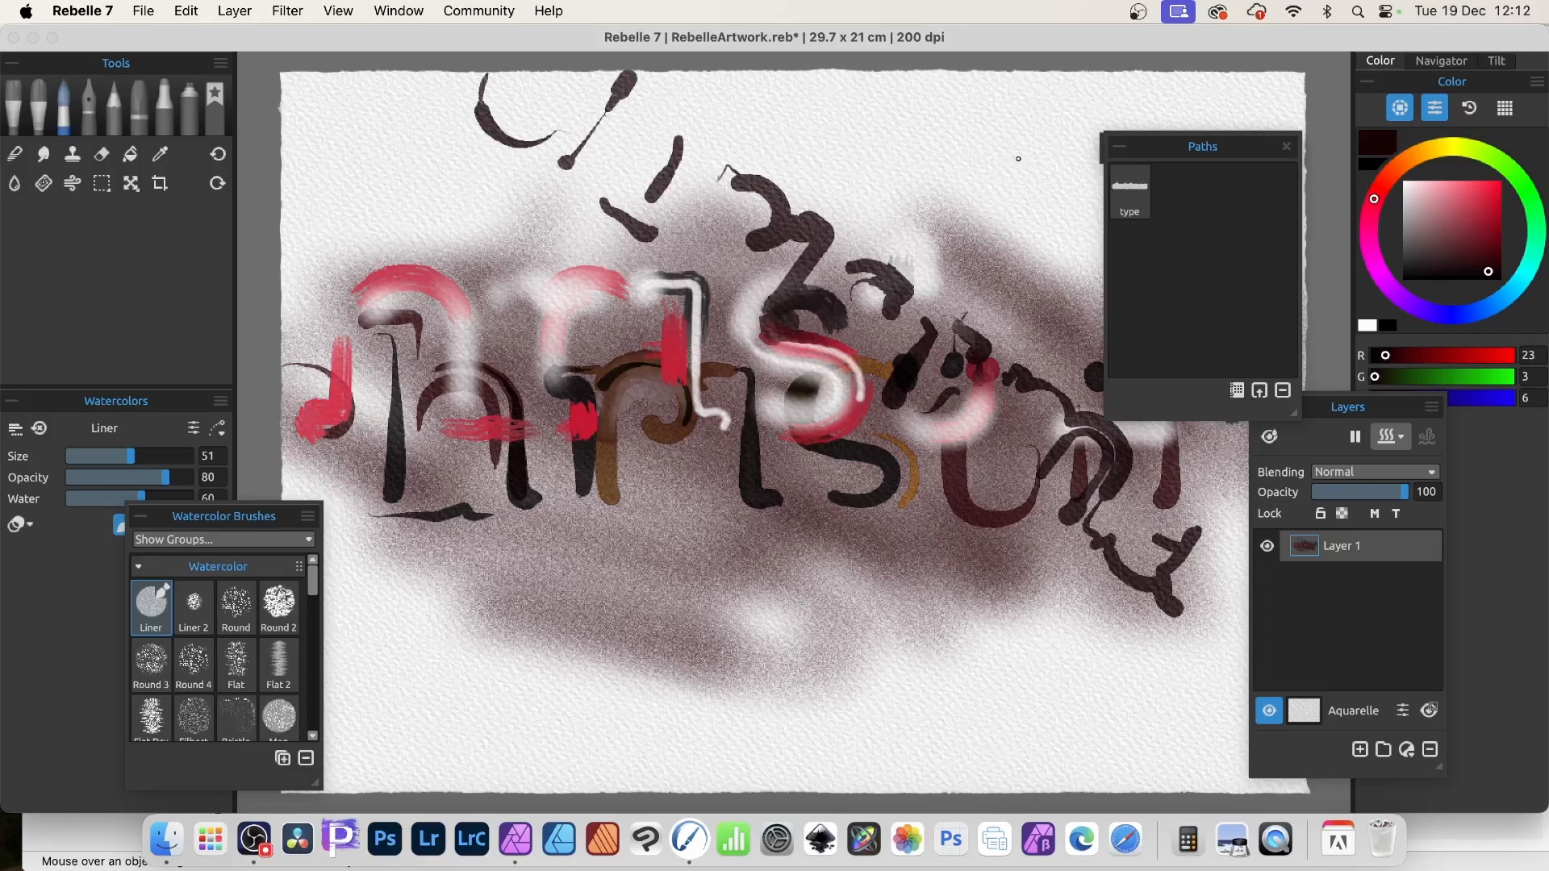
mouse_move(242, 93)
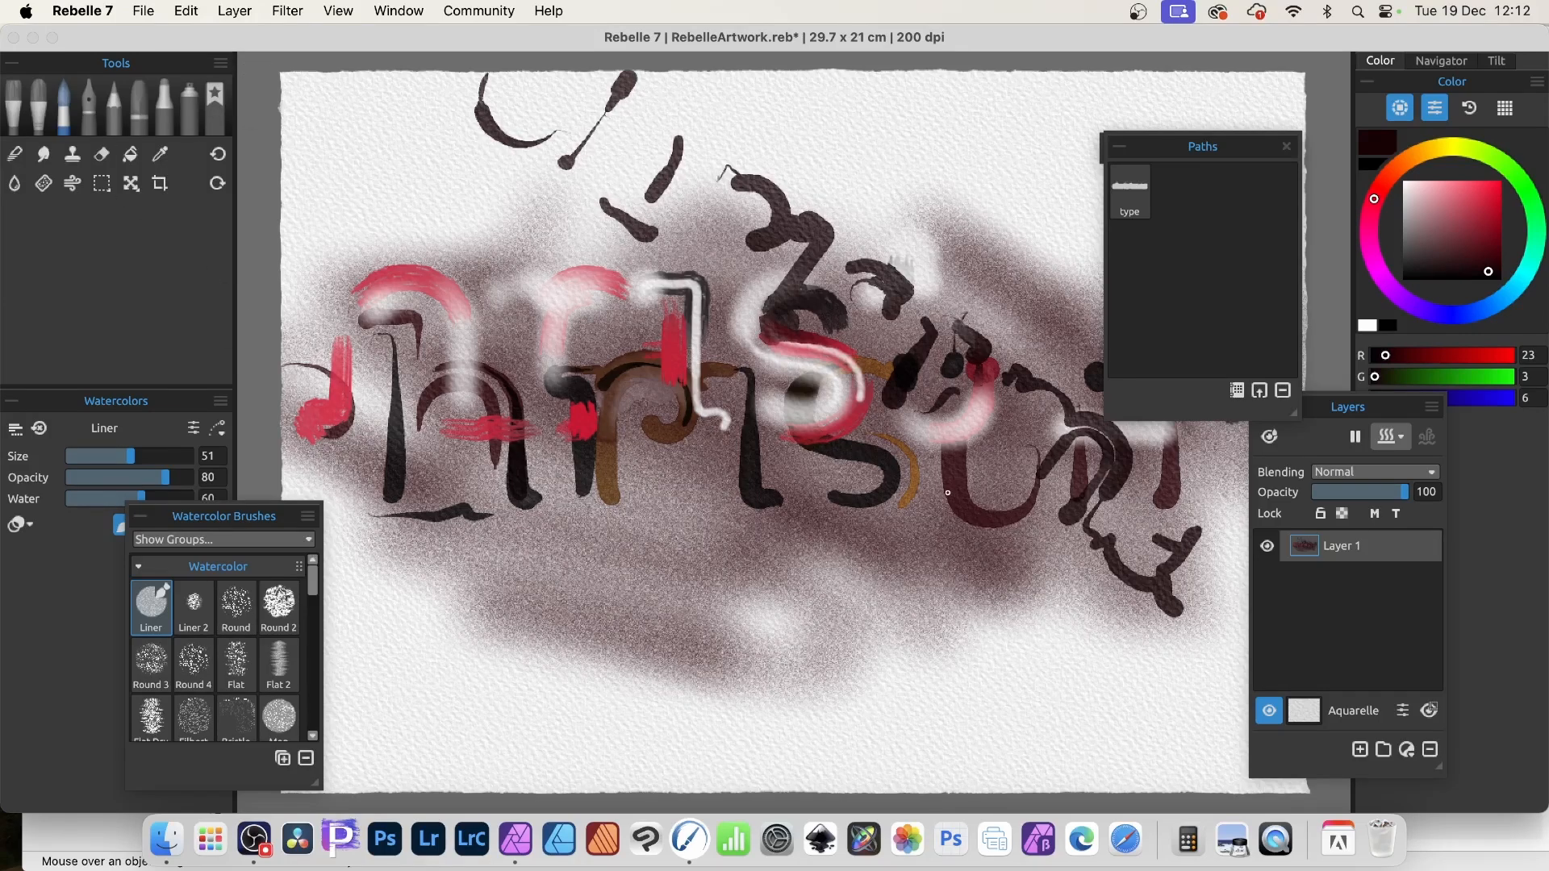
mouse_move(733, 839)
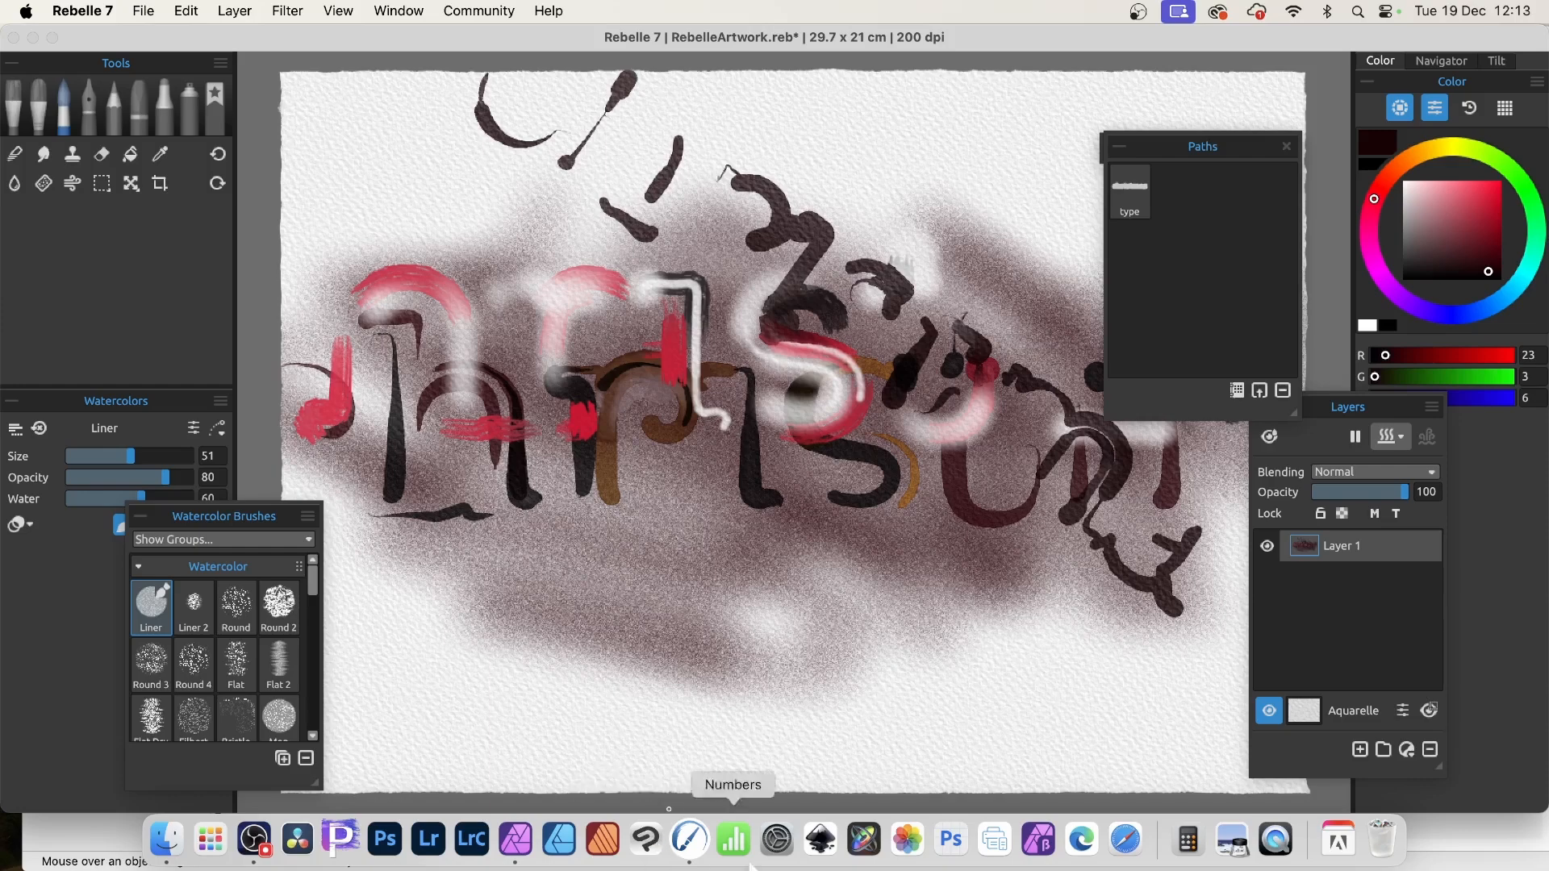
Step: Bring Affinity Photo 2 forward, showing 'christmas' as a group of letter curves
click(514, 839)
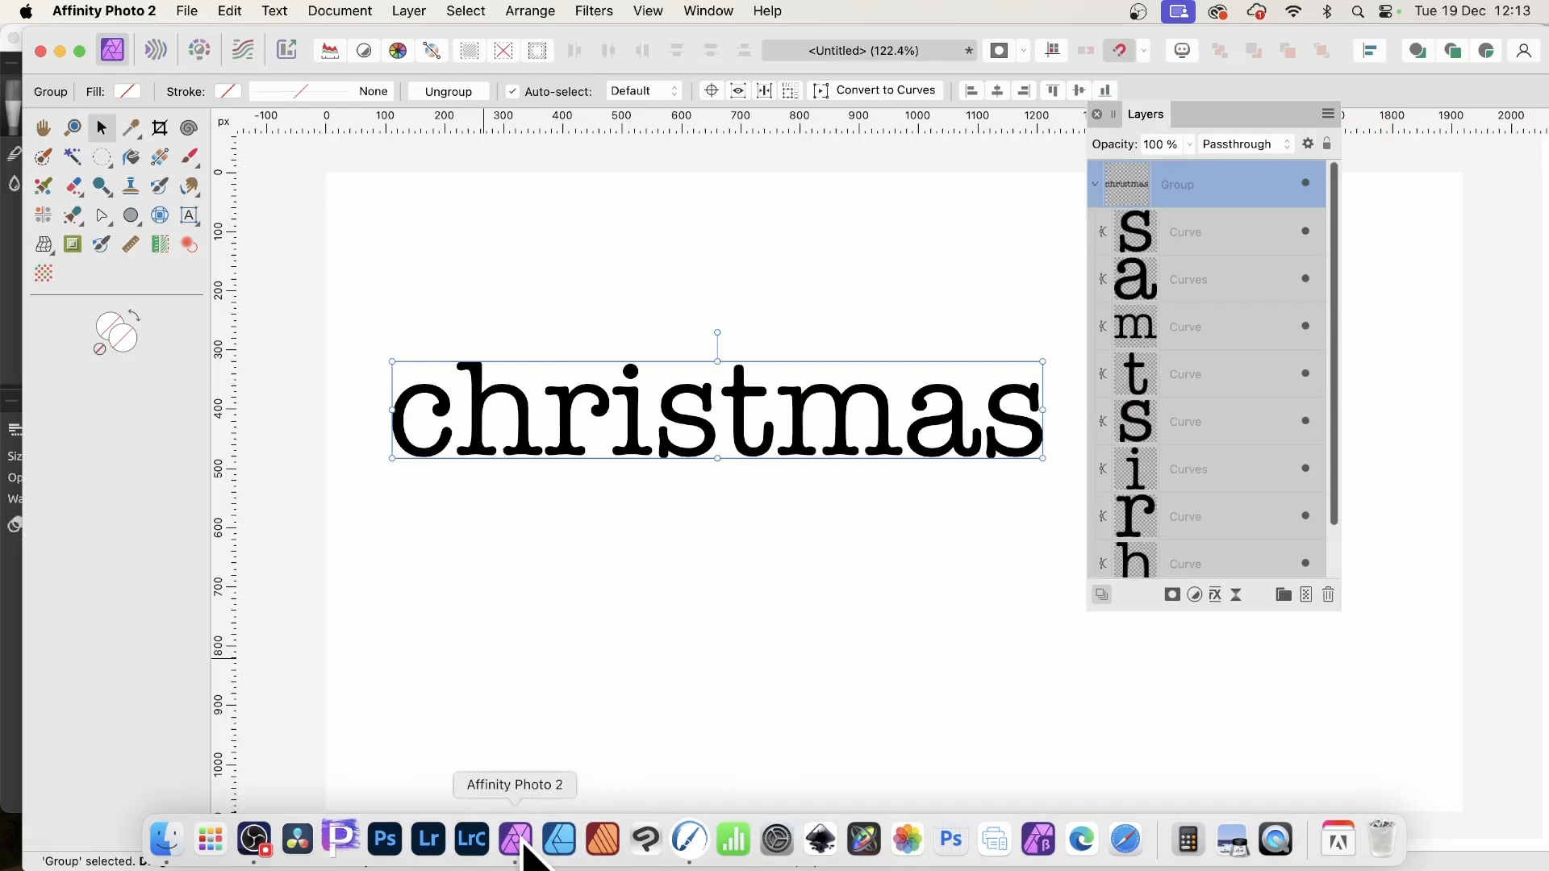
mouse_move(987, 420)
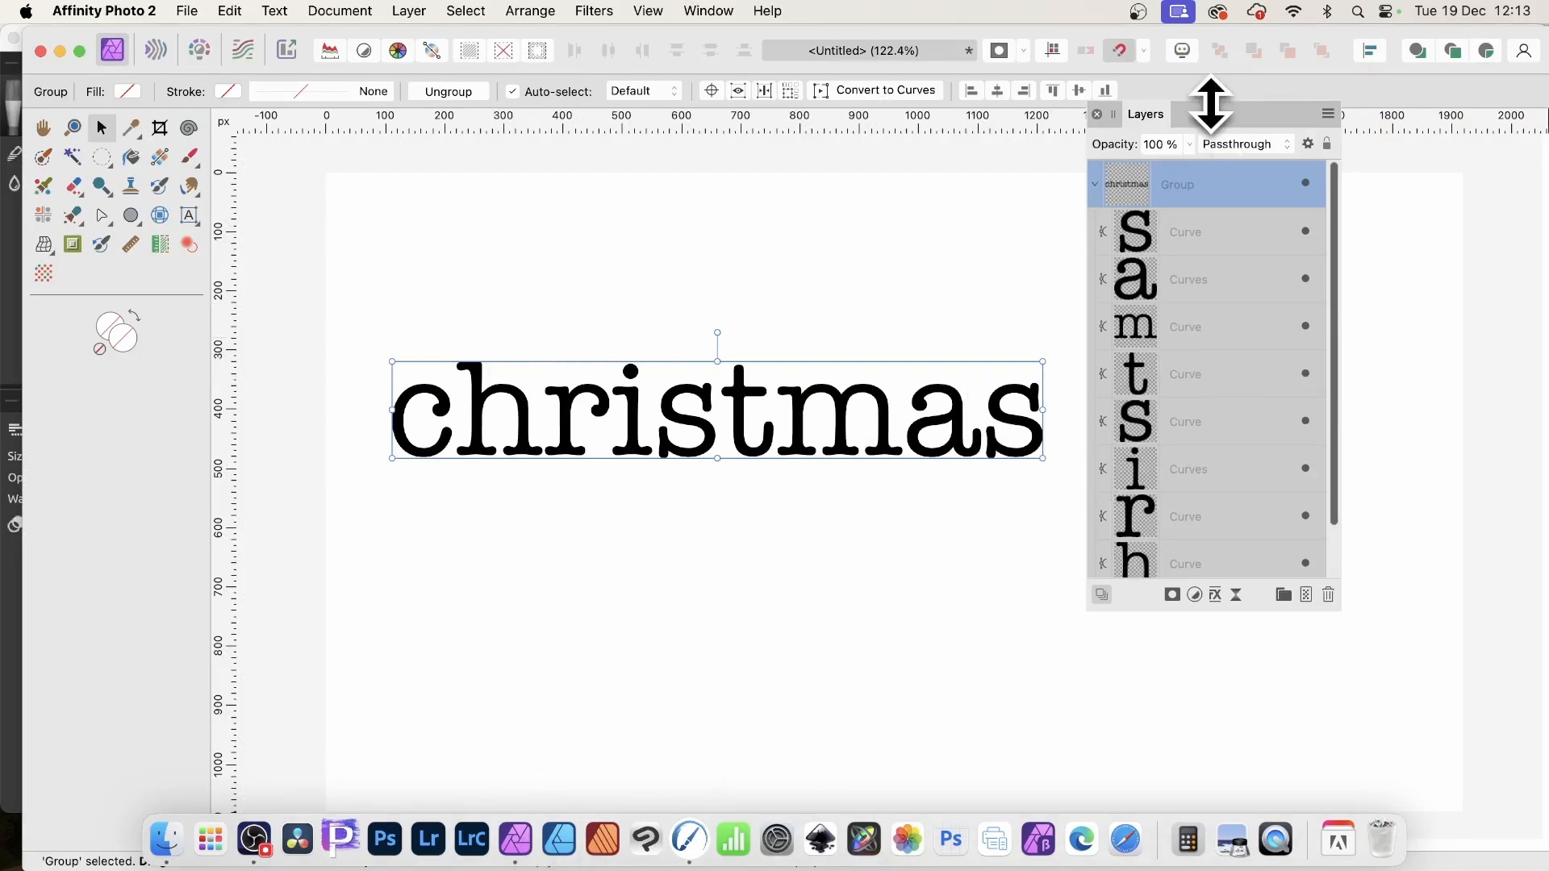
mouse_move(1249, 346)
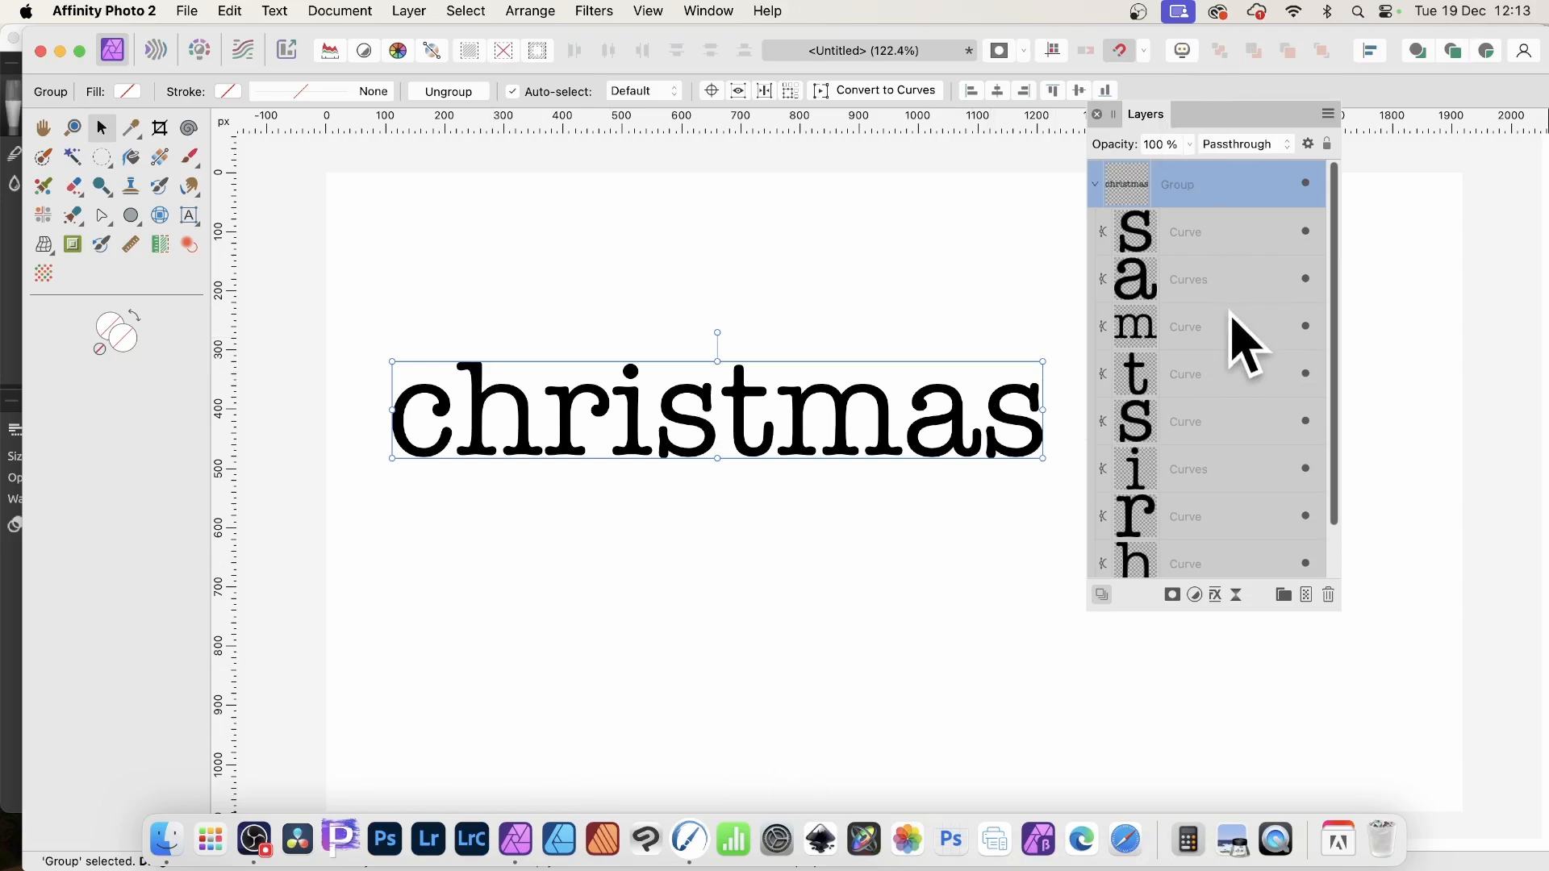
mouse_move(936, 331)
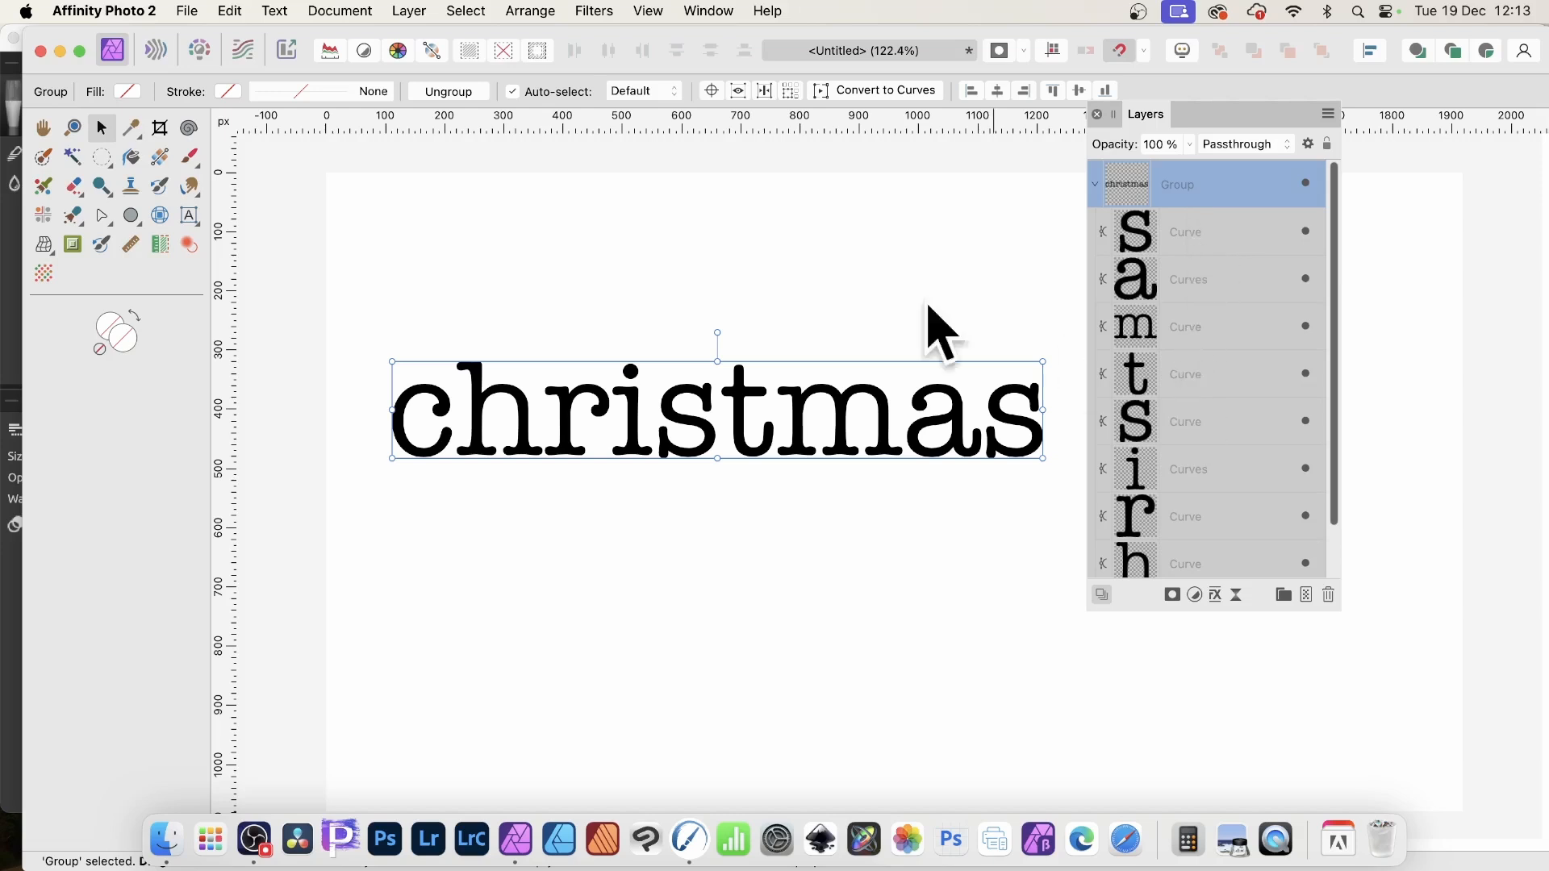
mouse_move(998, 445)
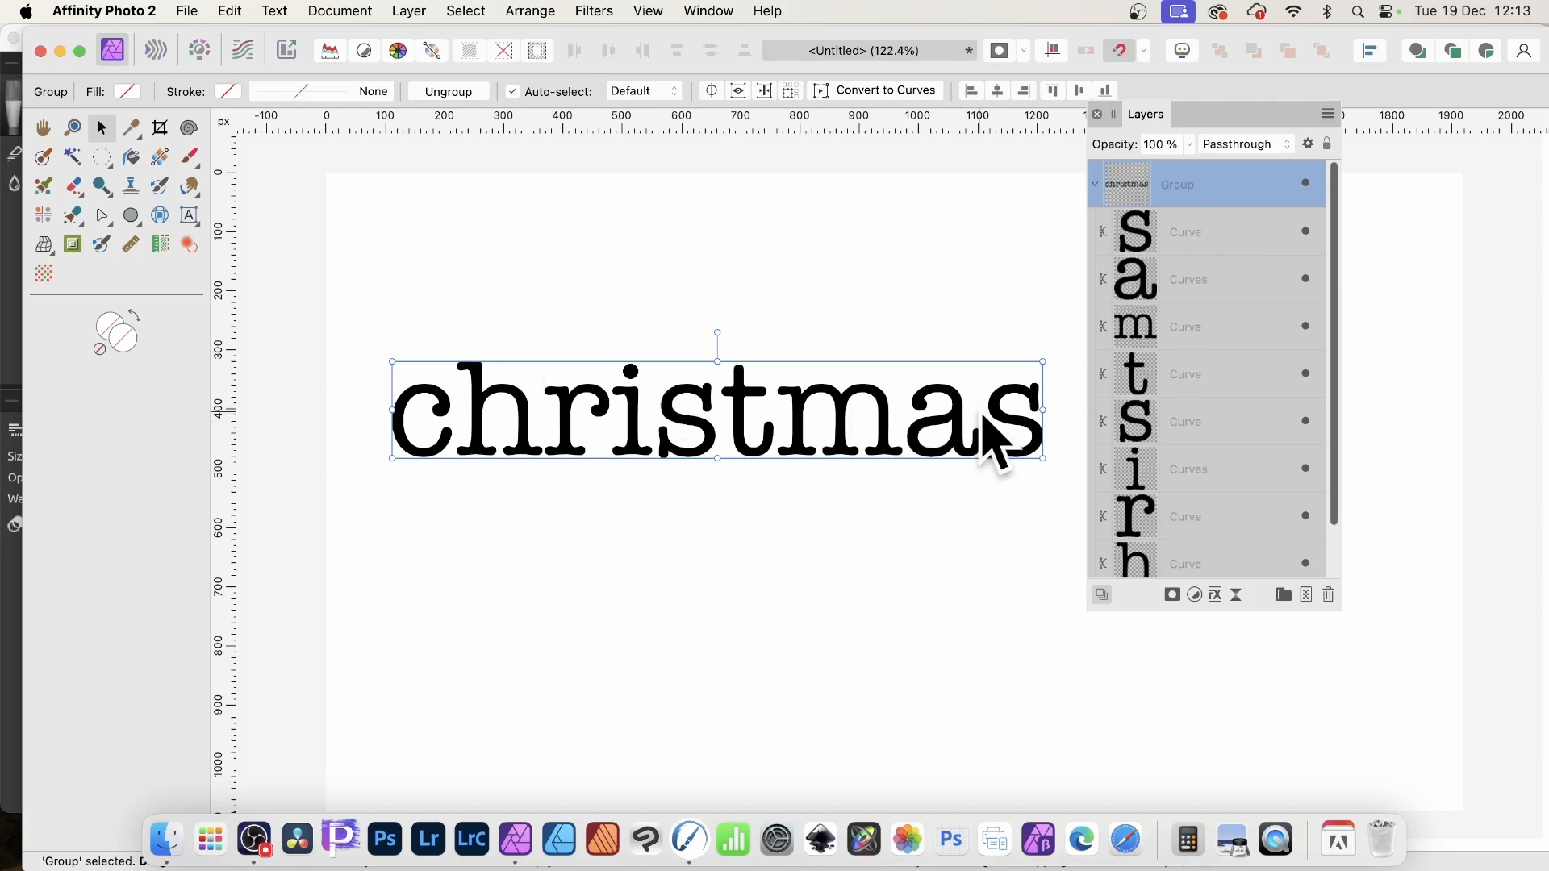
Step: Open the Export settings set to SVG for the whole christmas document
click(186, 10)
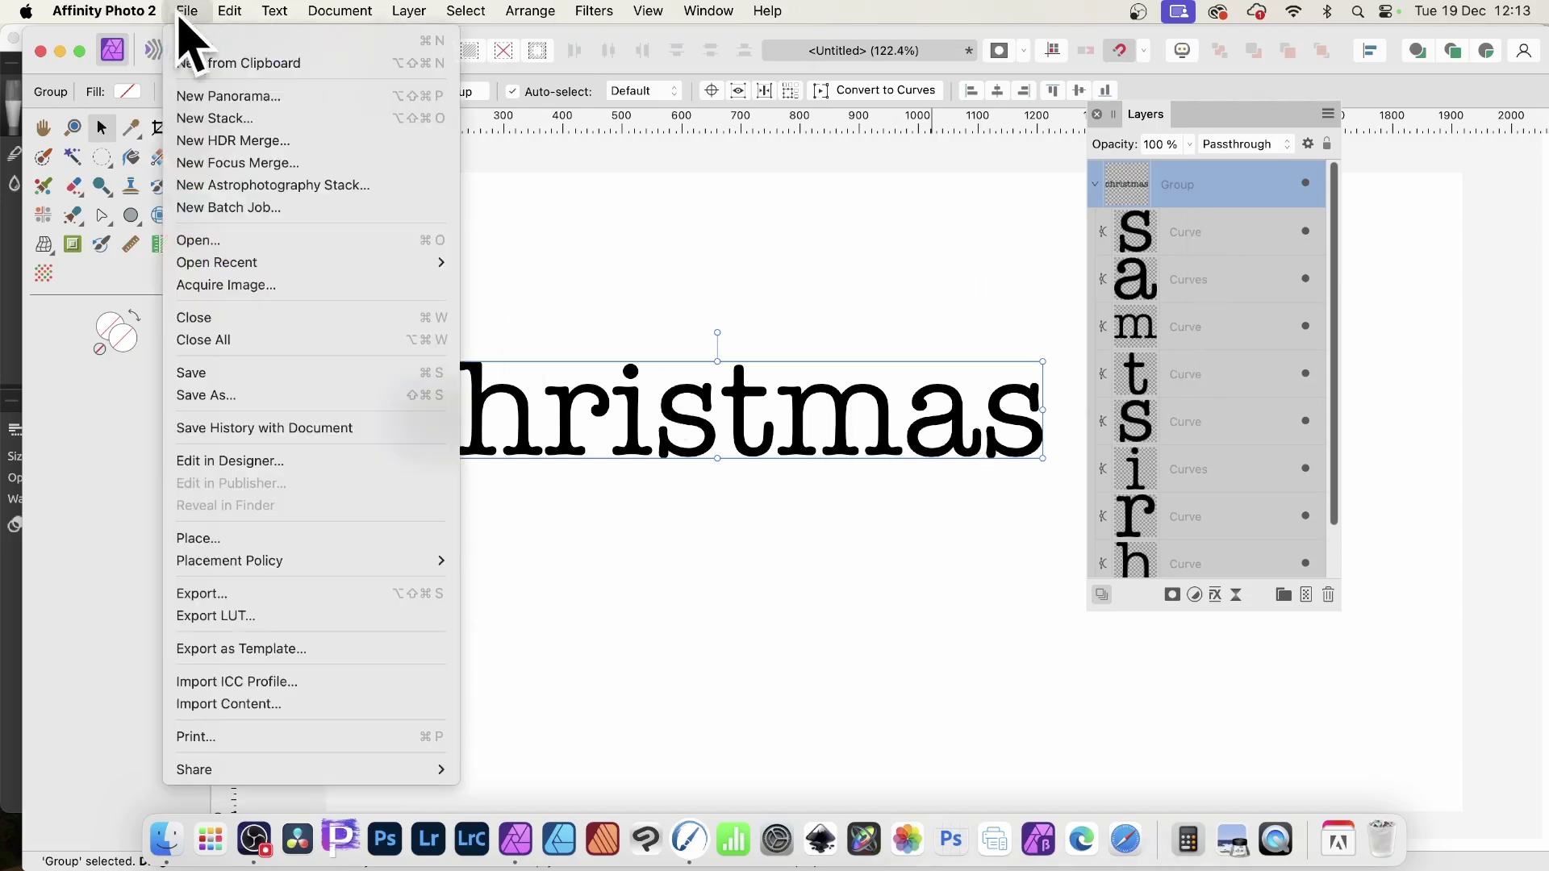
click(202, 593)
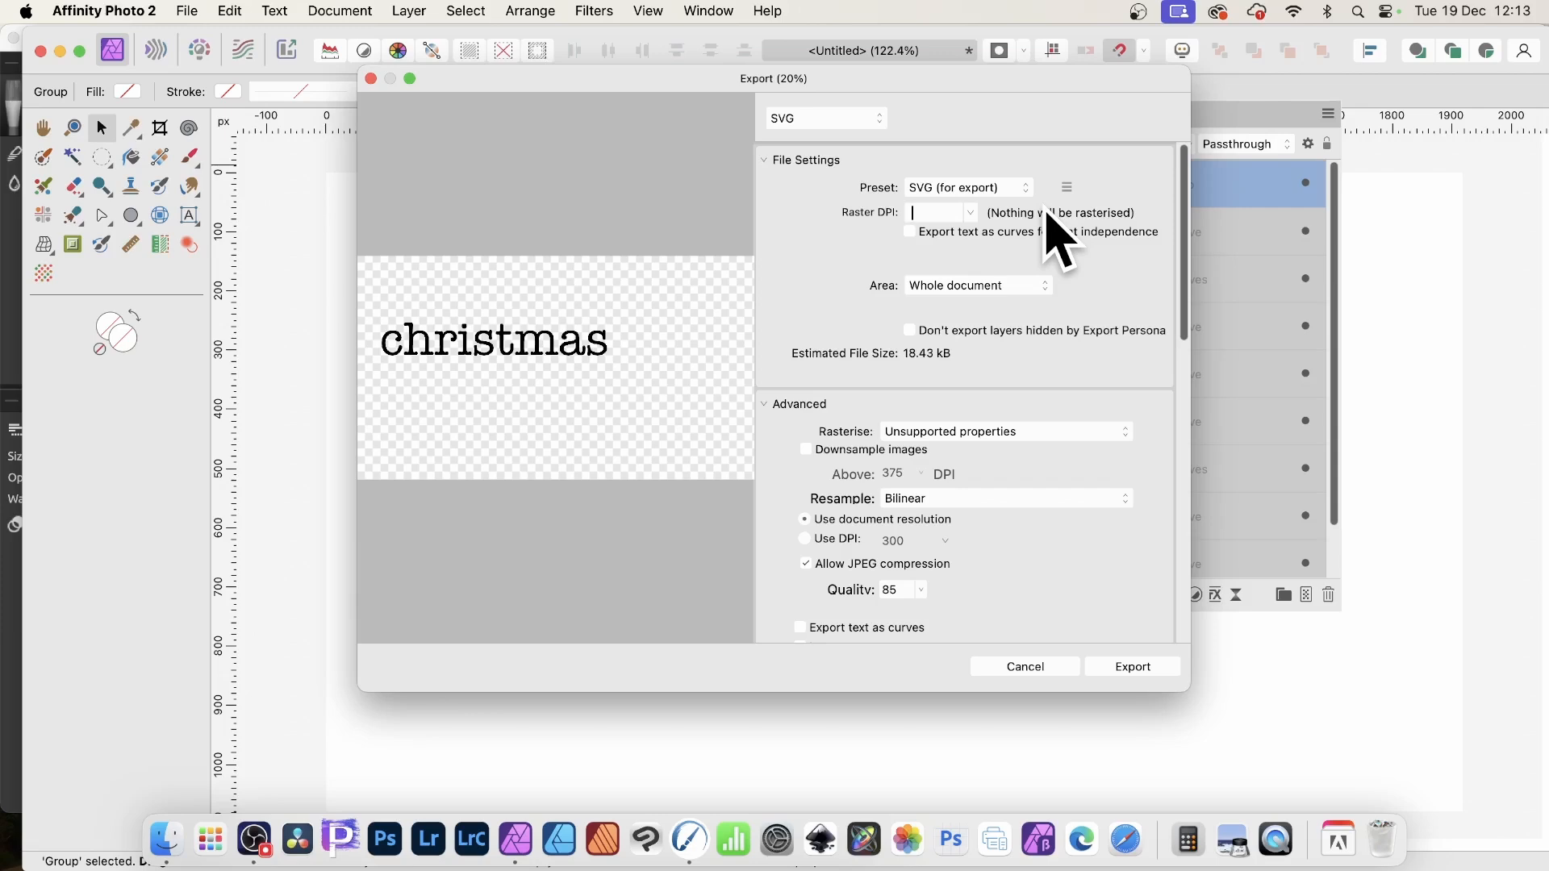
mouse_move(1053, 712)
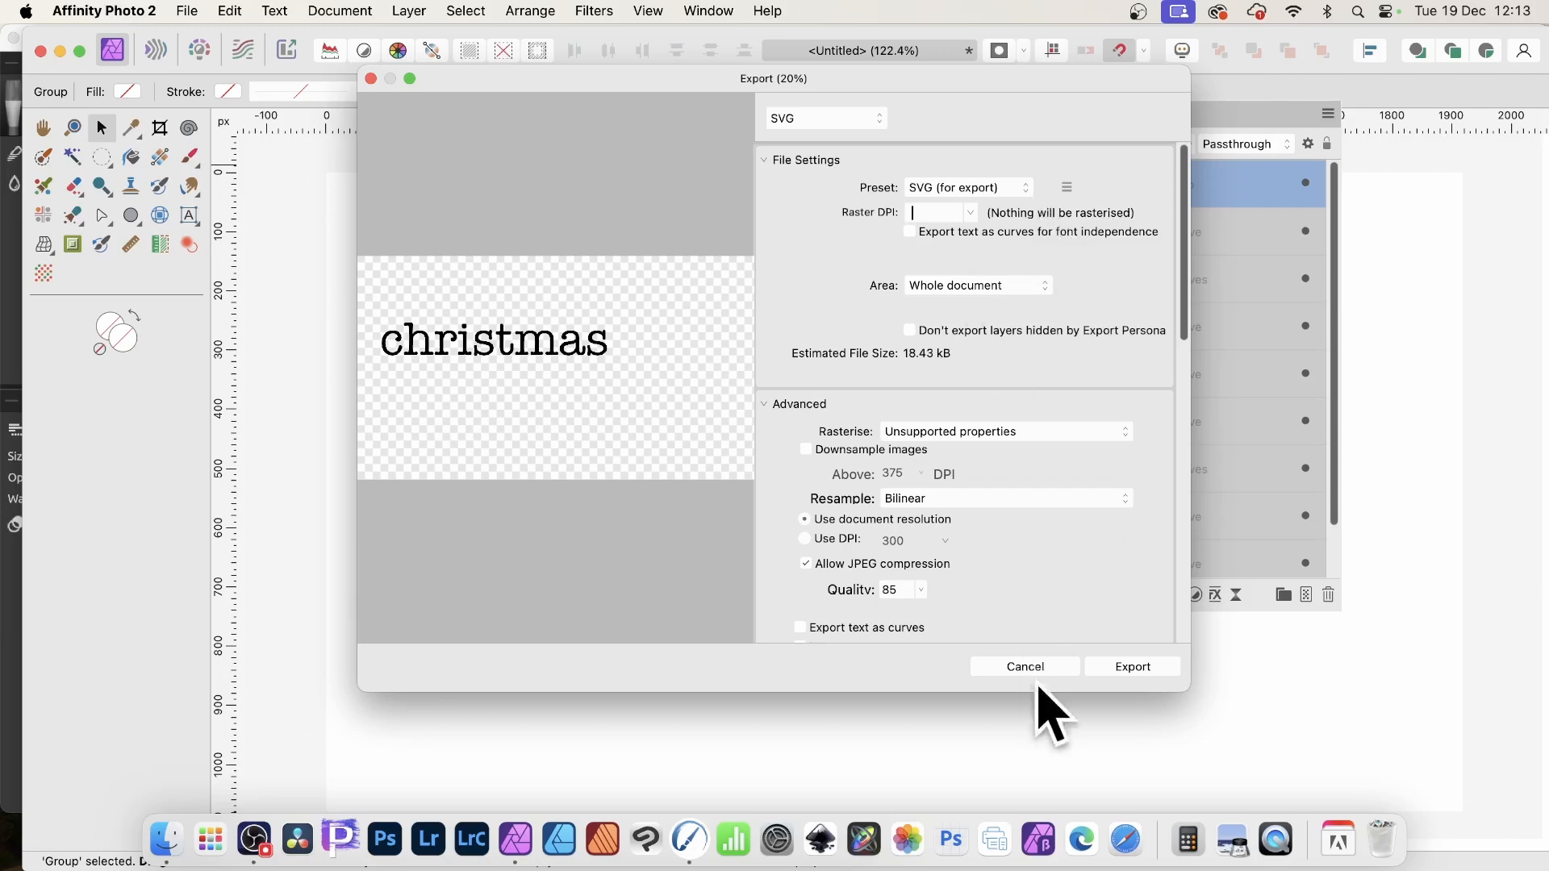
Step: Clear the Rebelle canvas and import type.svg from the Desktop into Paths
click(1025, 665)
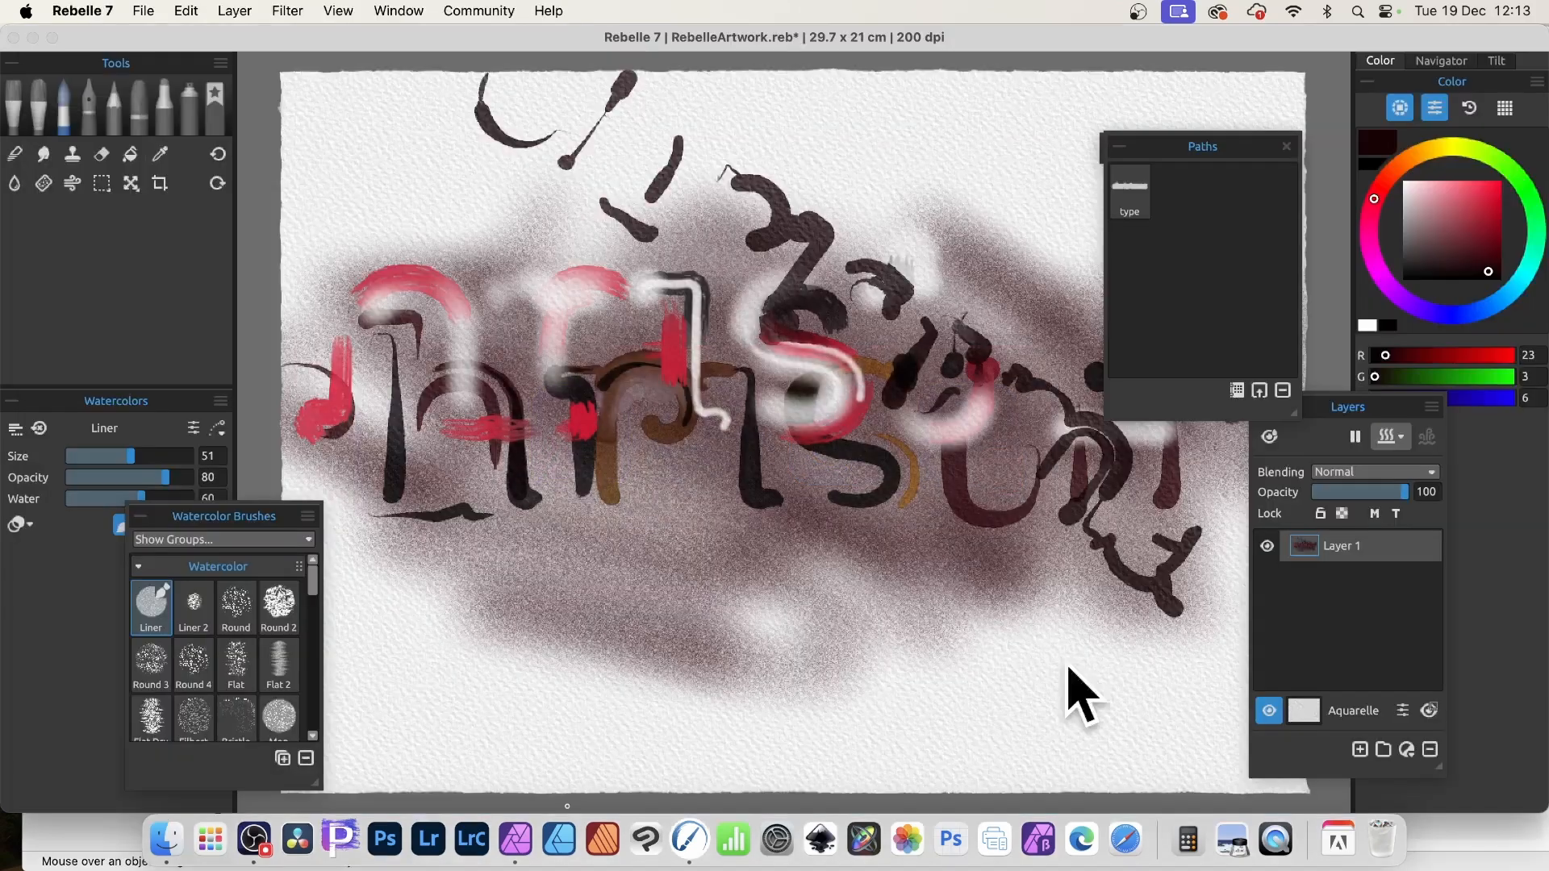
mouse_move(172, 35)
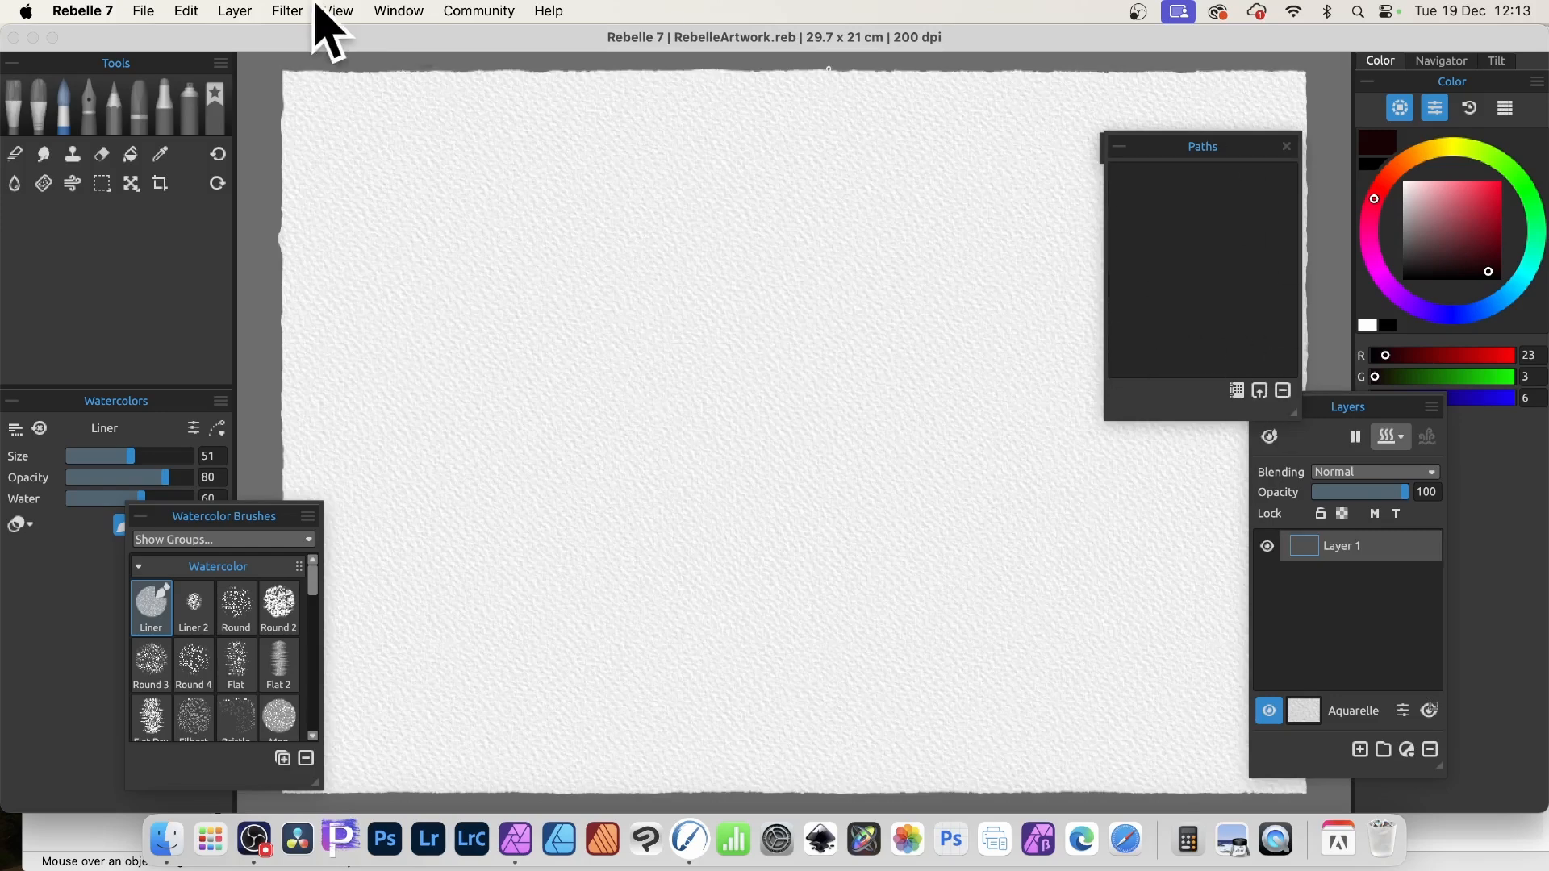
click(398, 11)
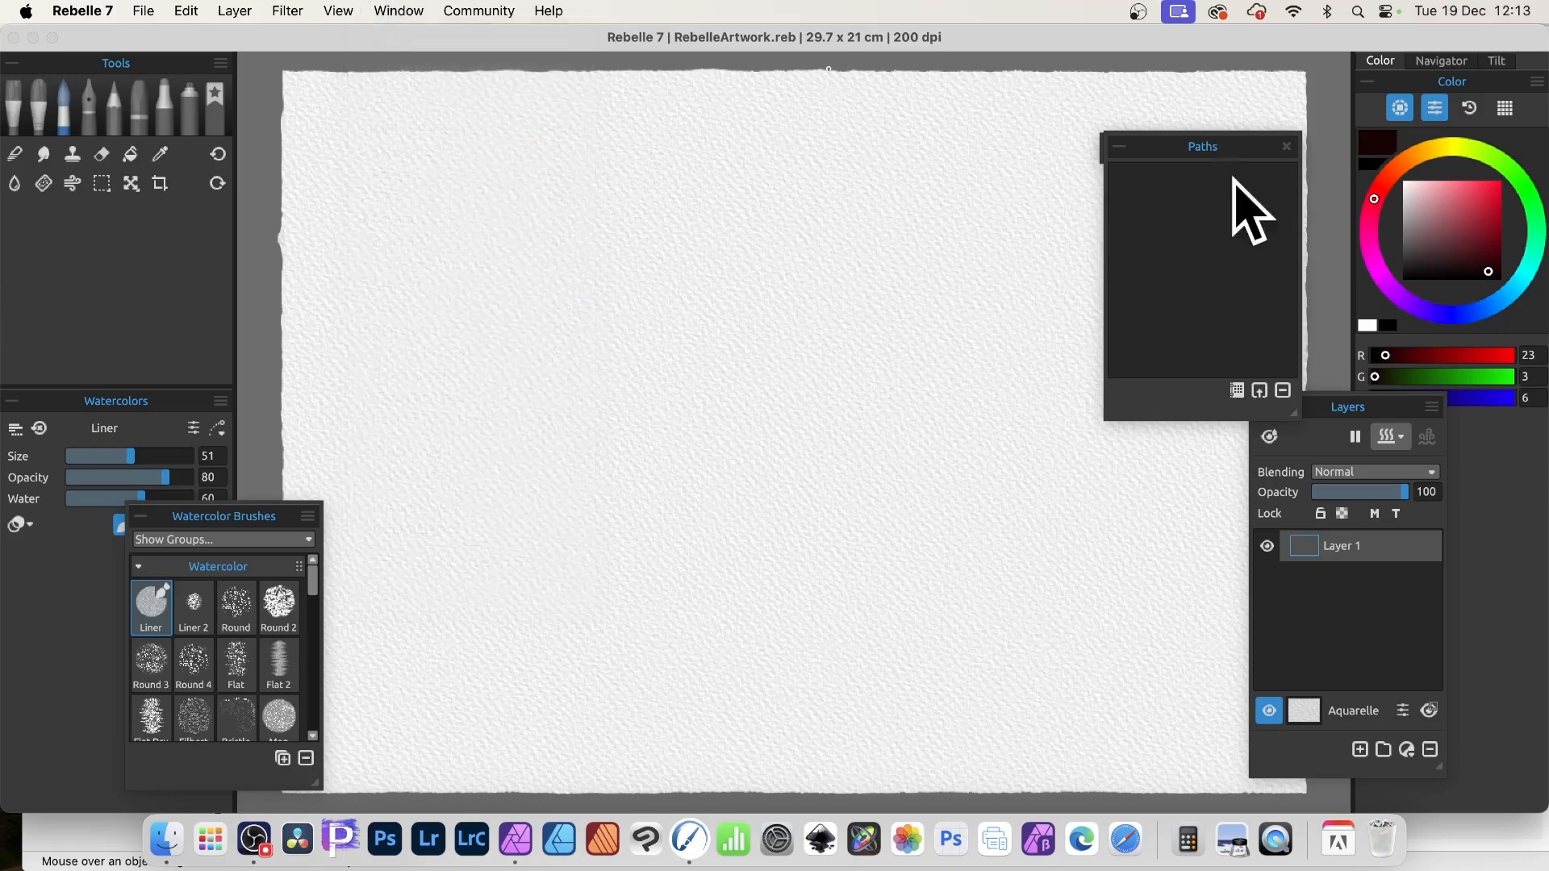
mouse_move(1260, 391)
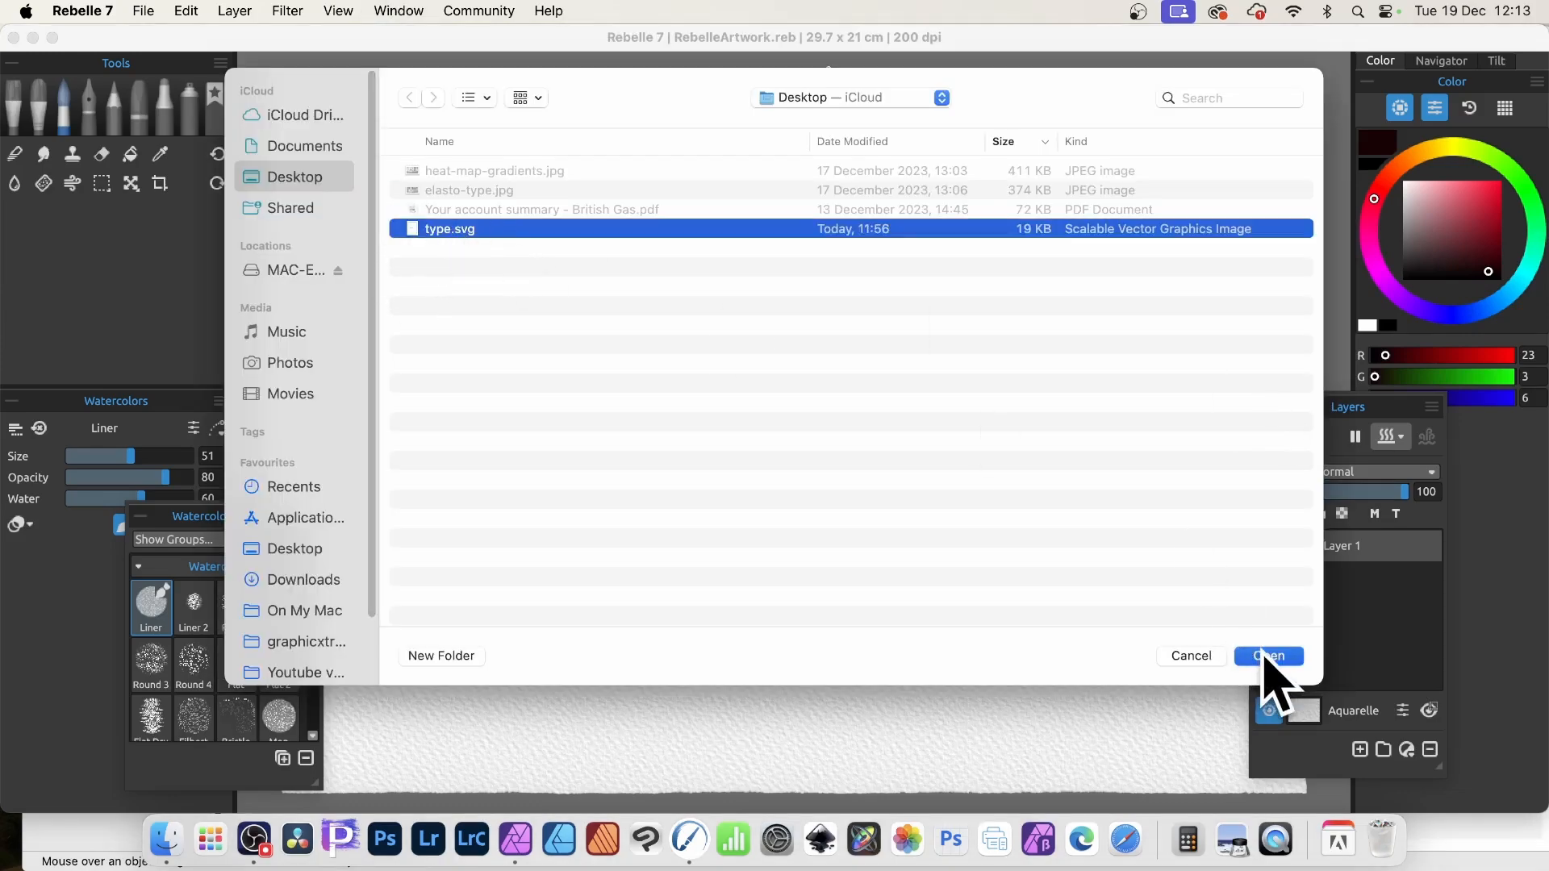
click(1267, 656)
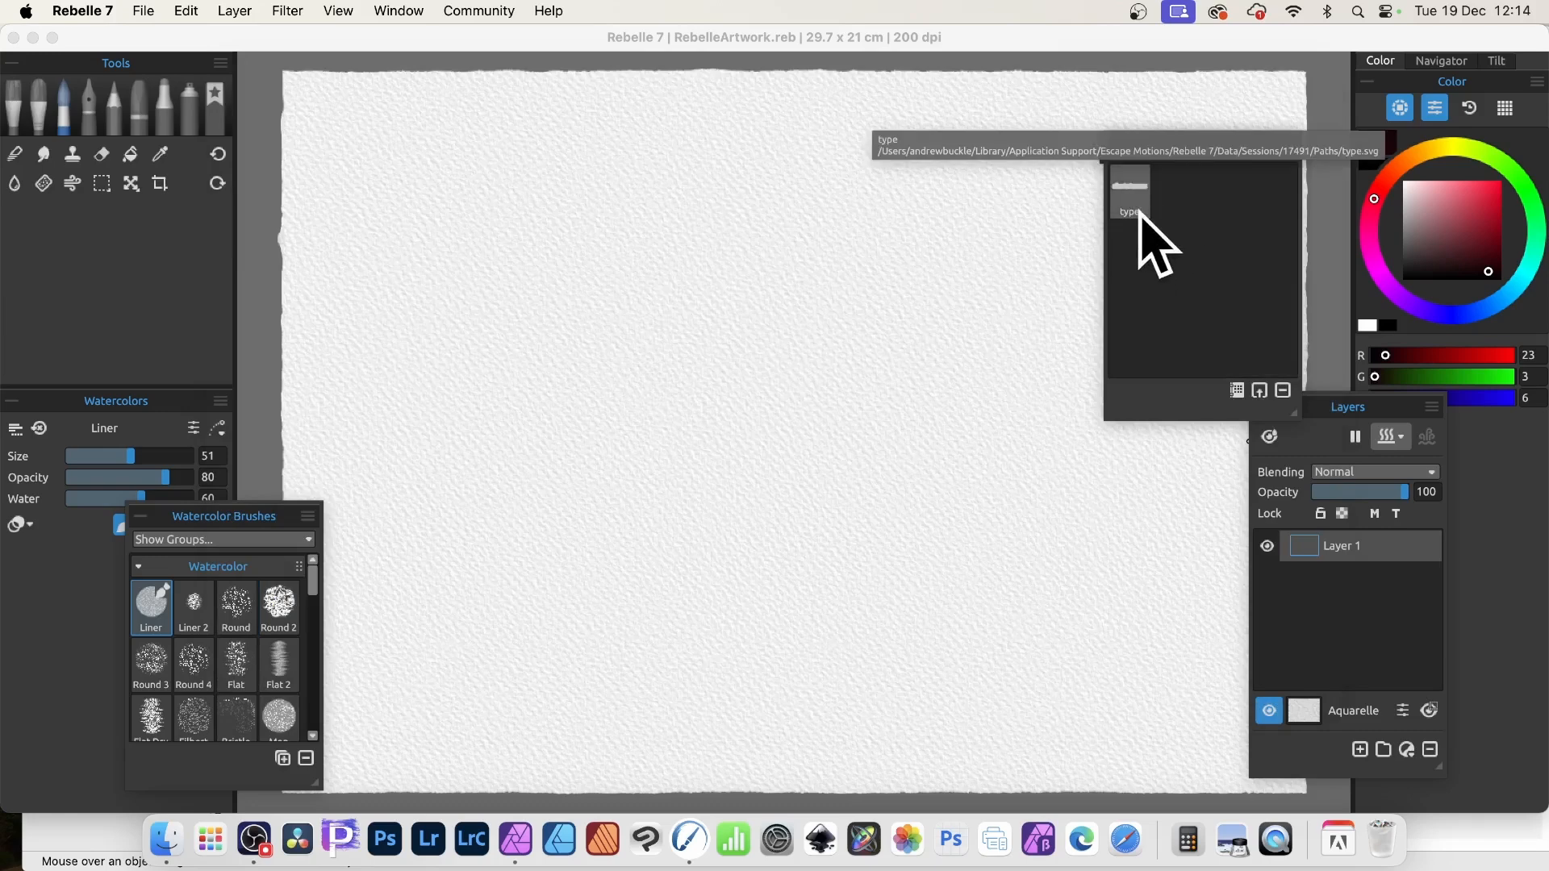
Step: Place the christmas path from type.svg onto the canvas as an outline
click(1129, 190)
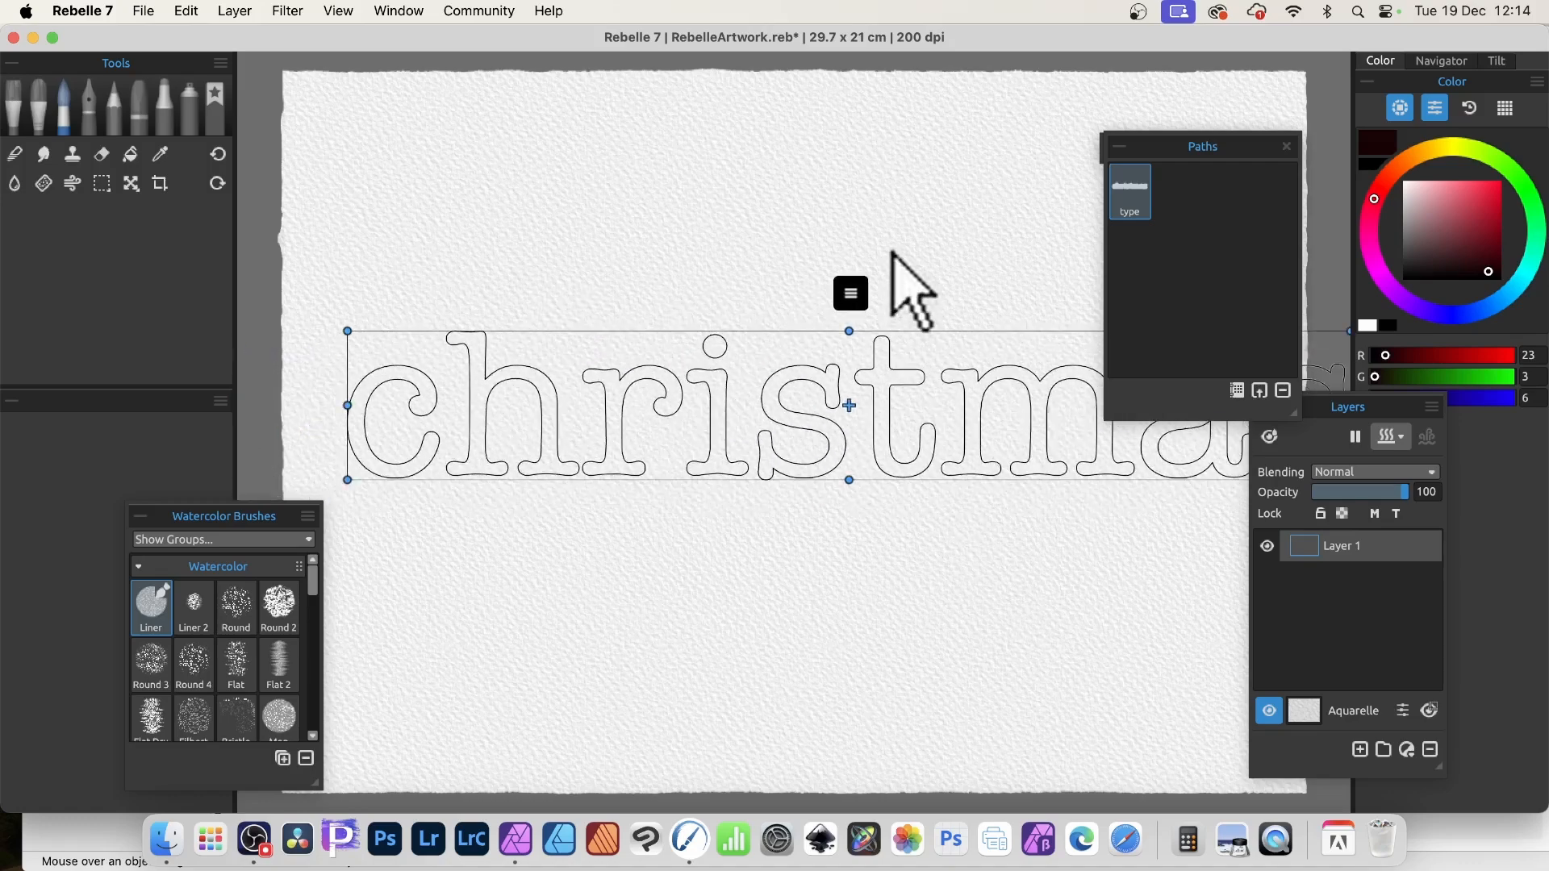
mouse_move(246, 128)
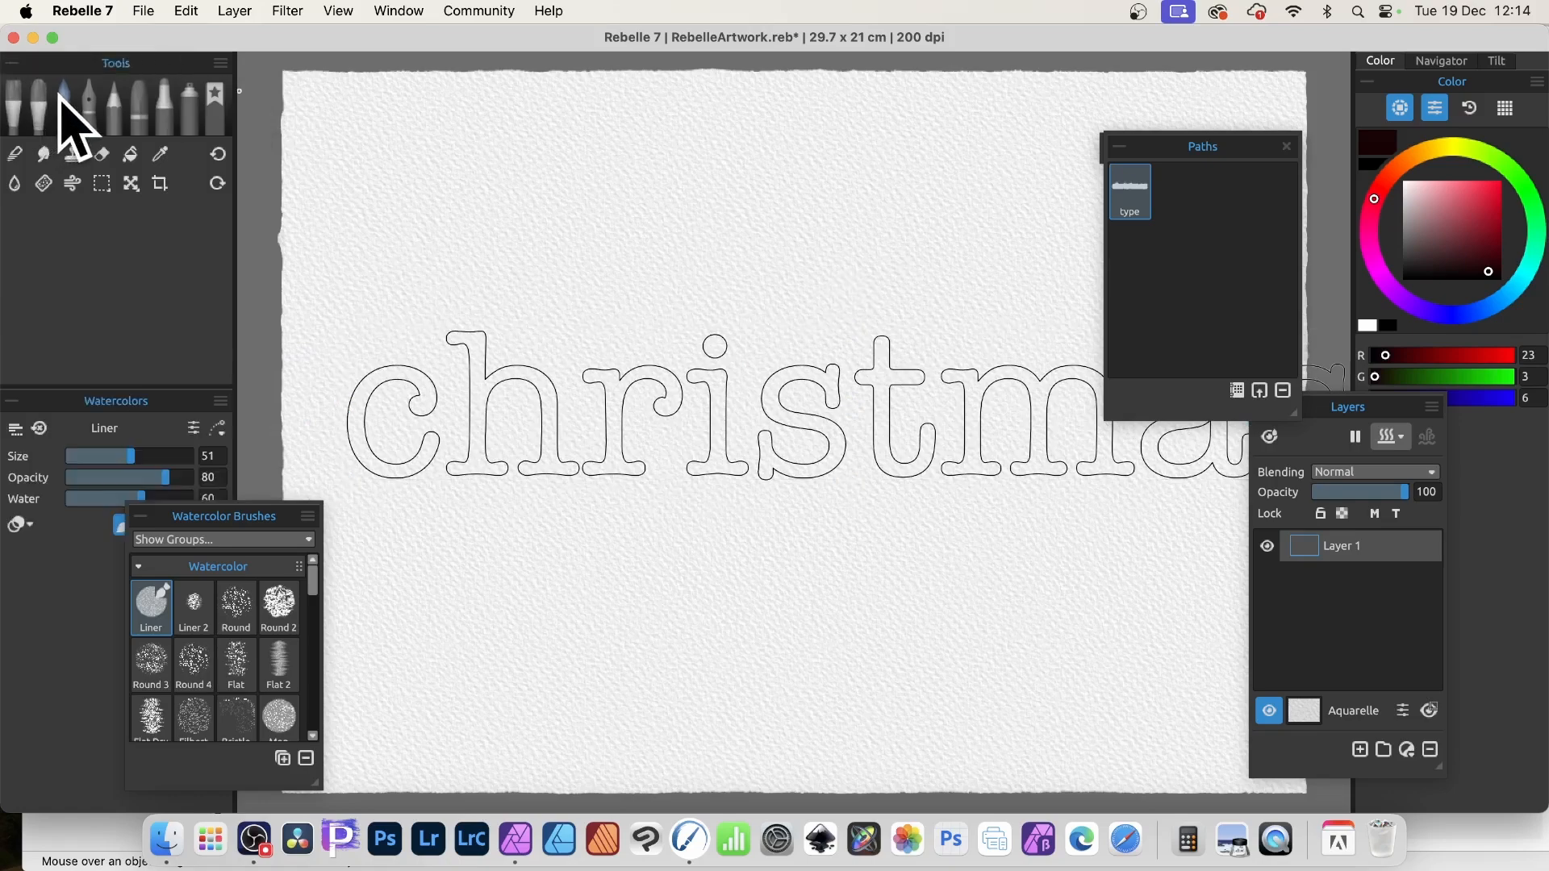
mouse_move(1203, 237)
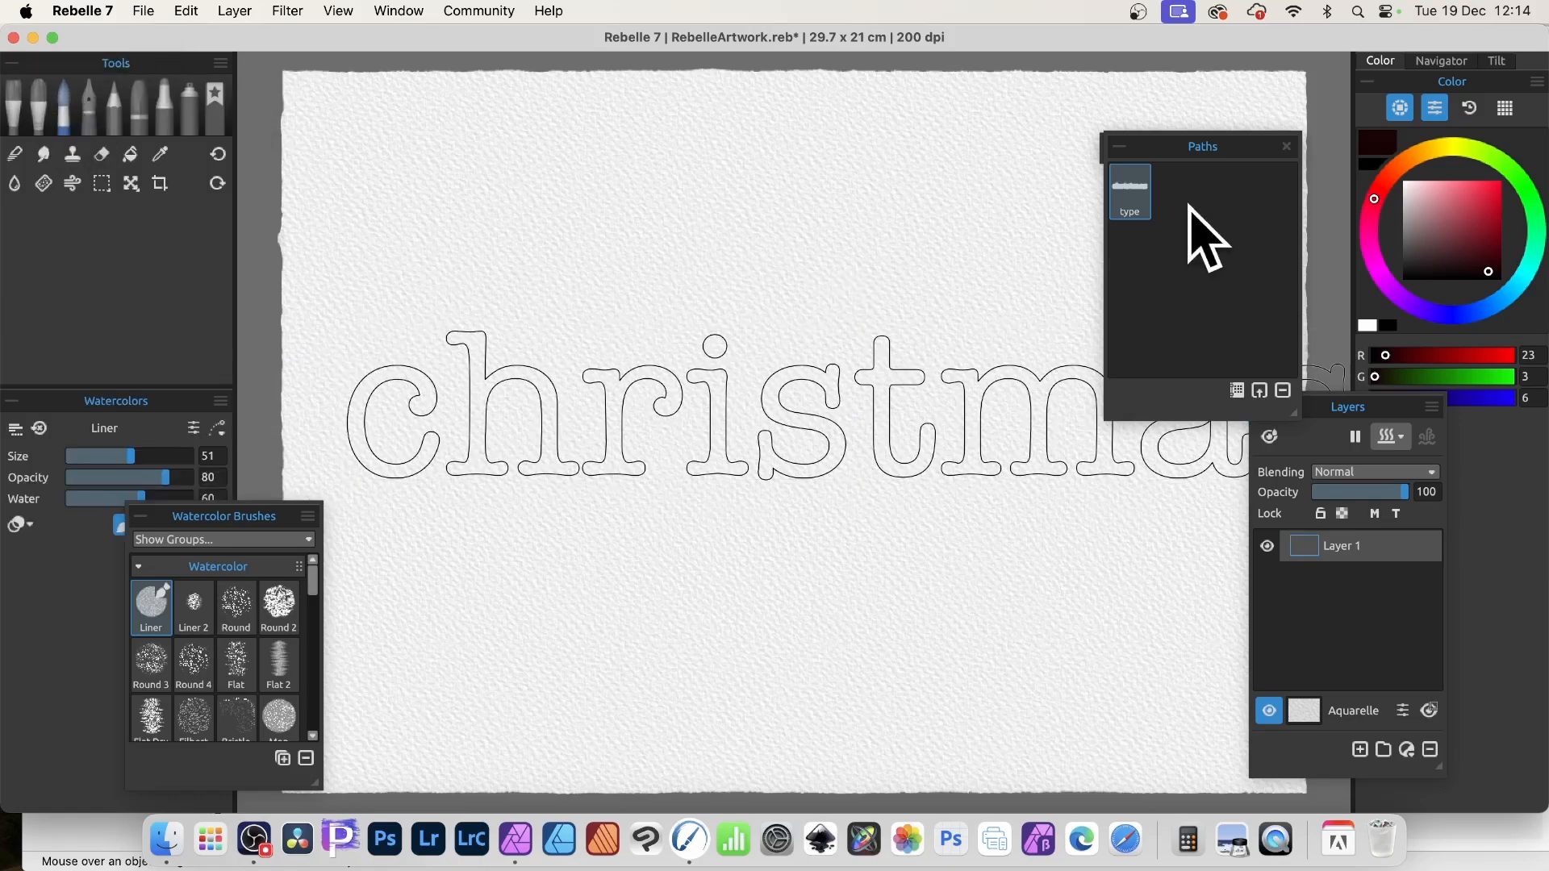
mouse_move(1527, 301)
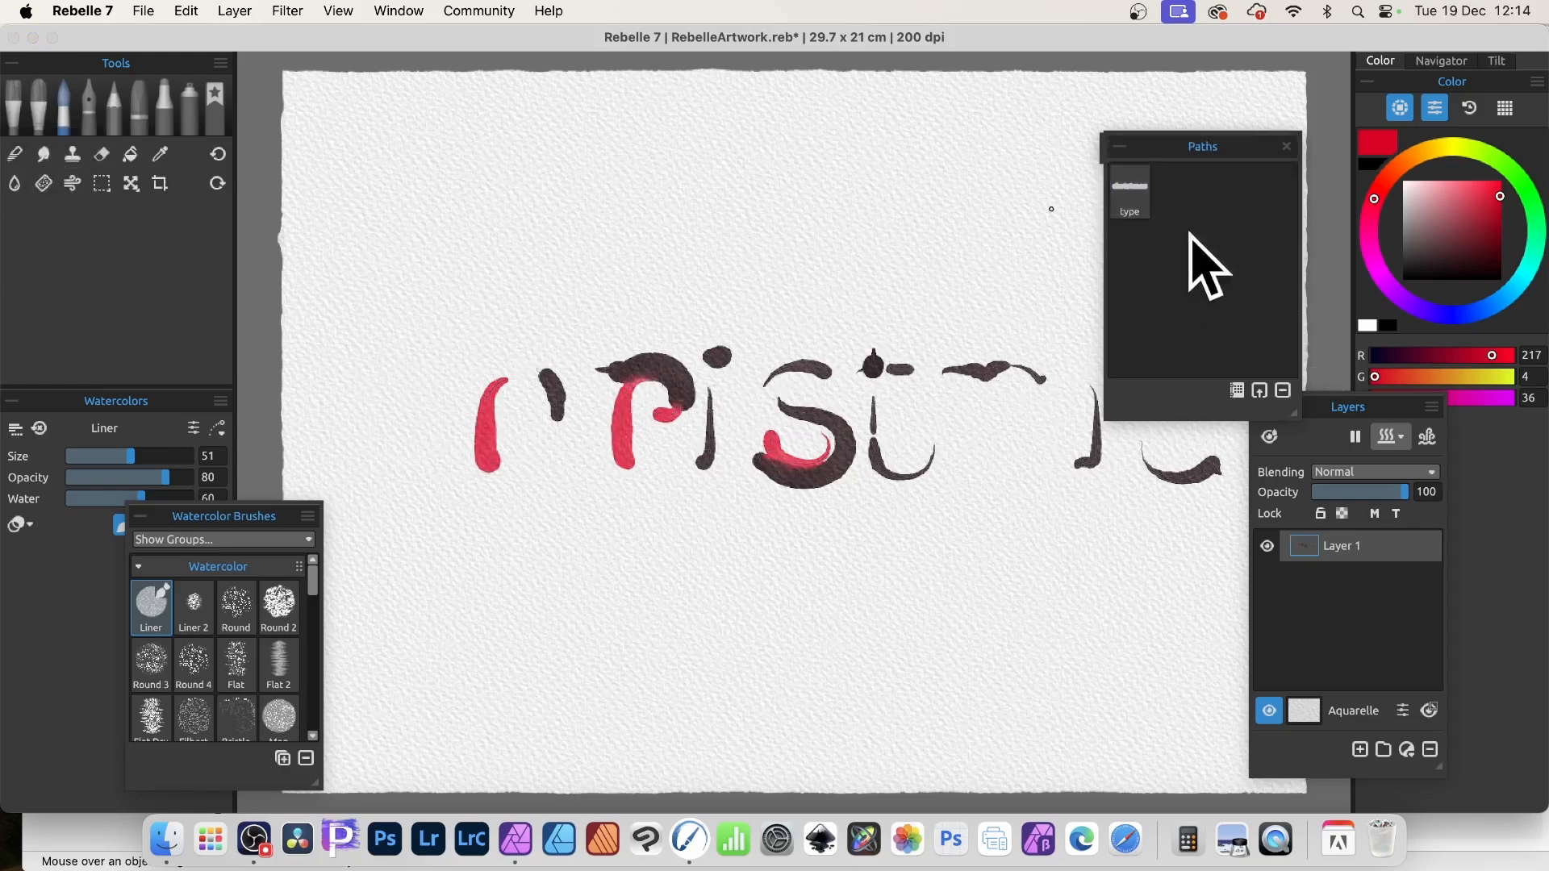
mouse_move(1130, 193)
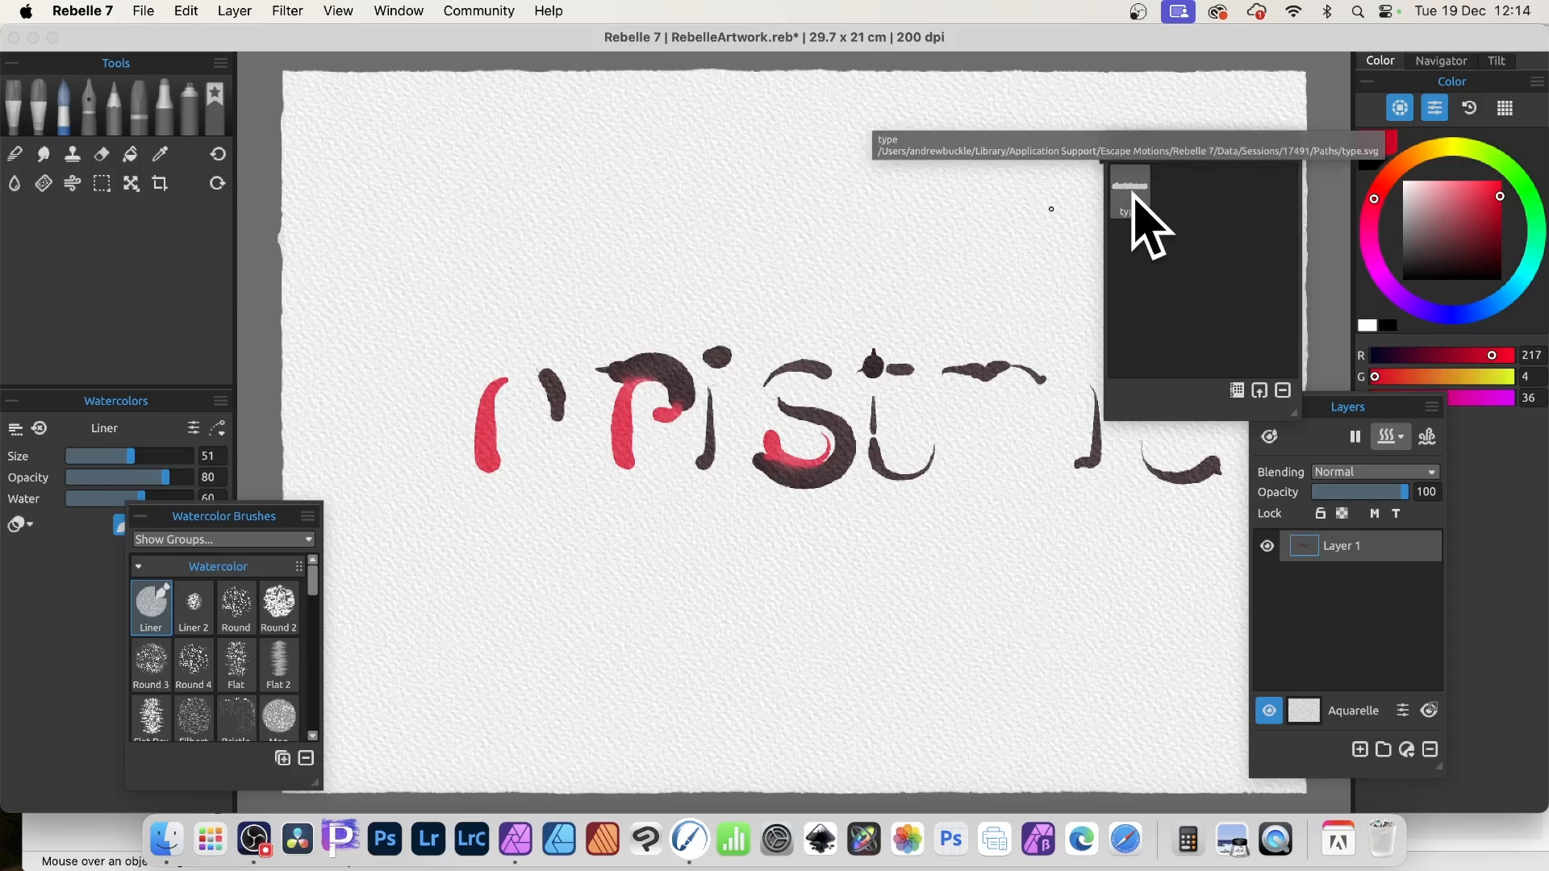
Step: Paint red and green Express Oils strokes and 8B pencil marks over the letters
click(1128, 191)
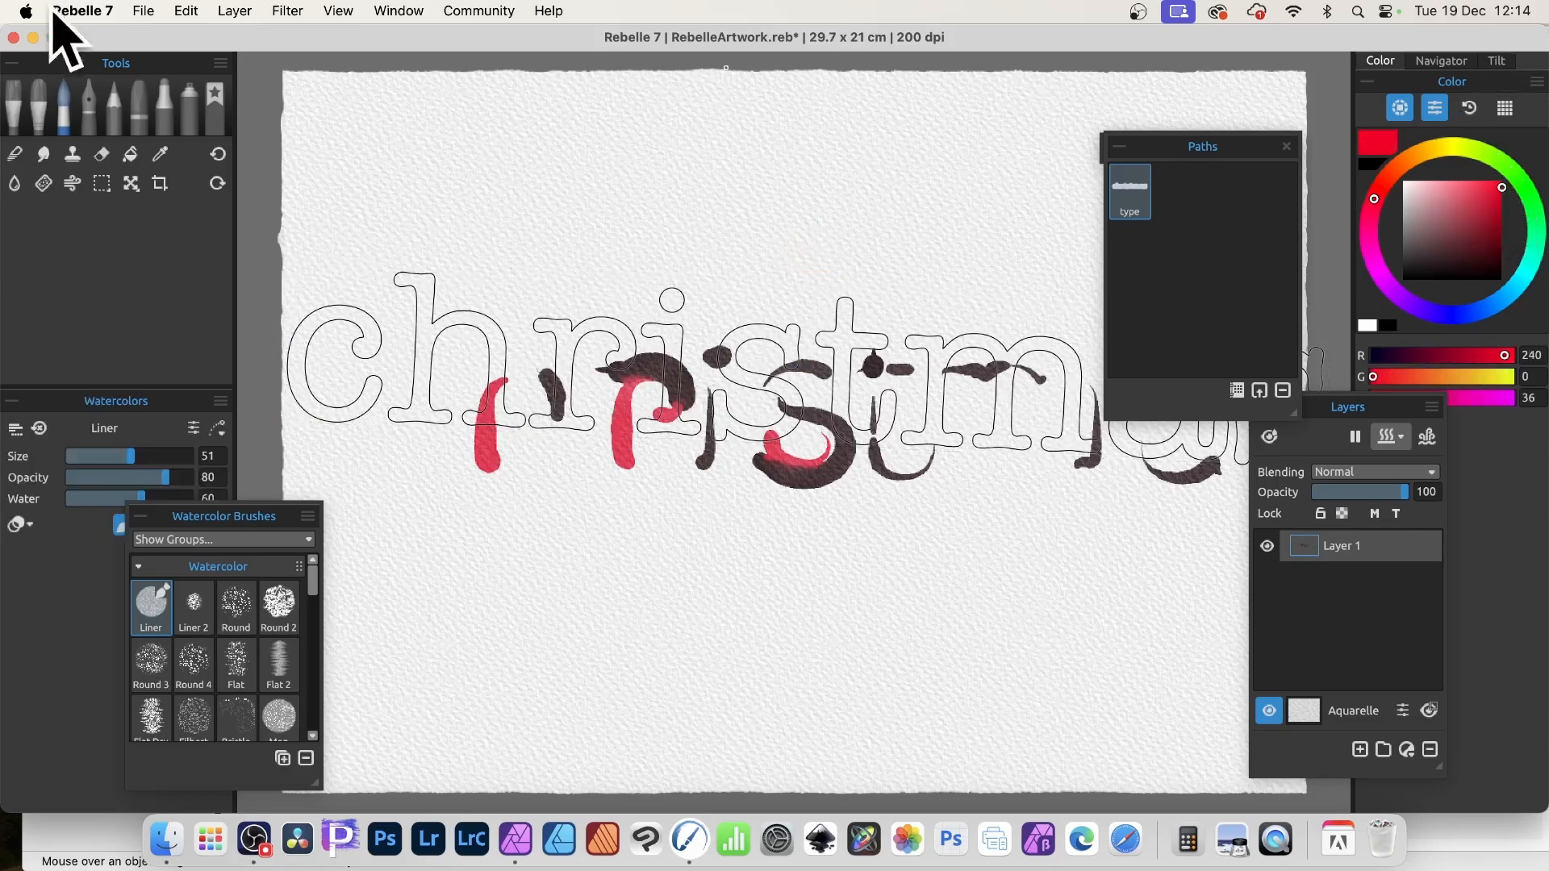
mouse_move(54, 104)
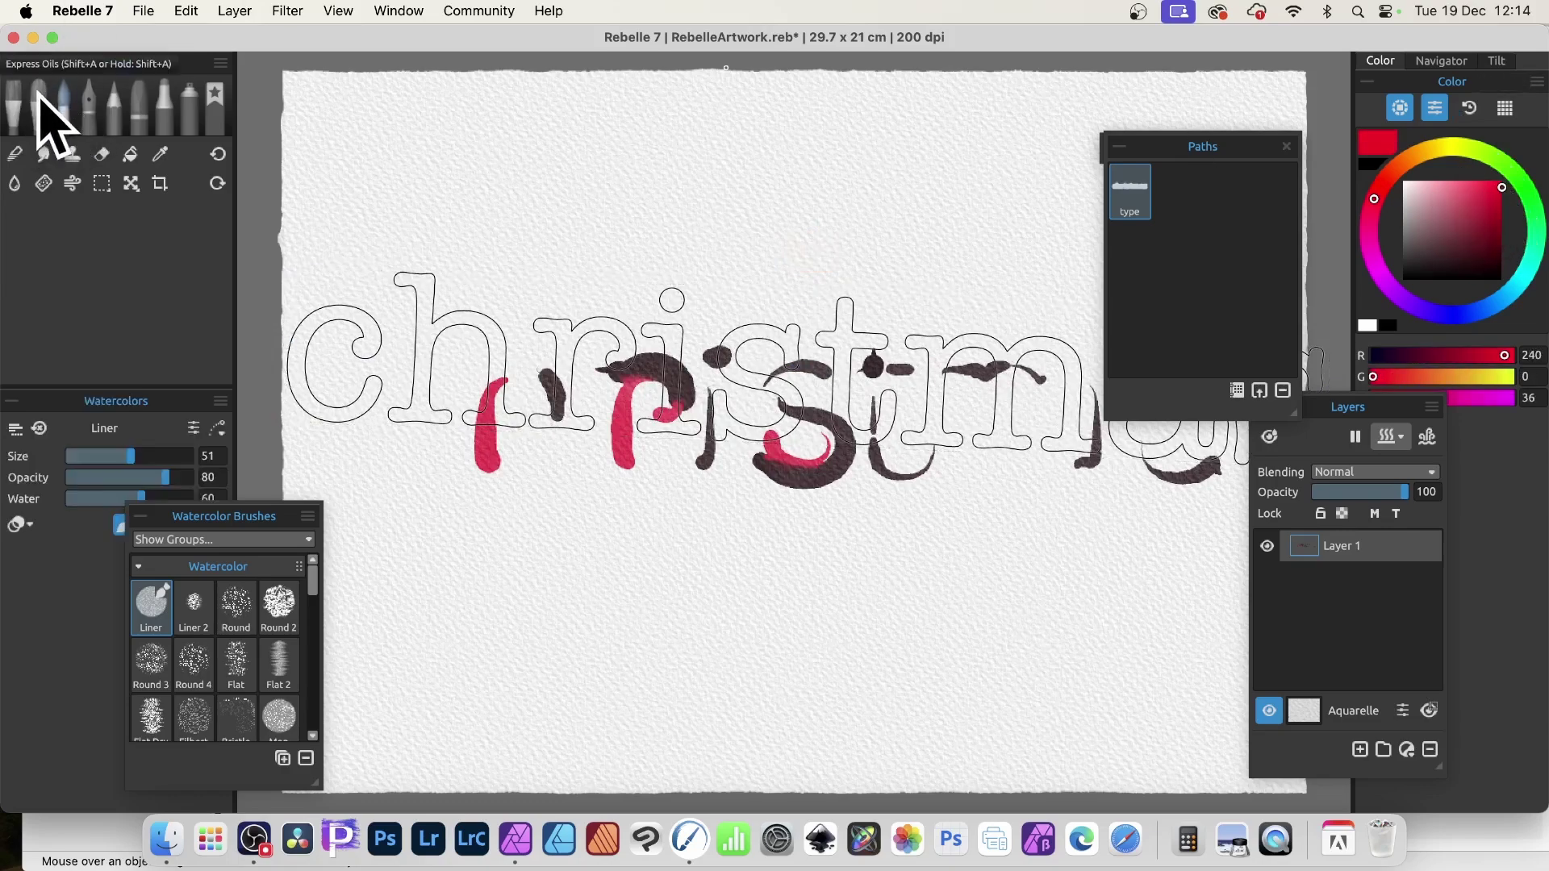
click(43, 103)
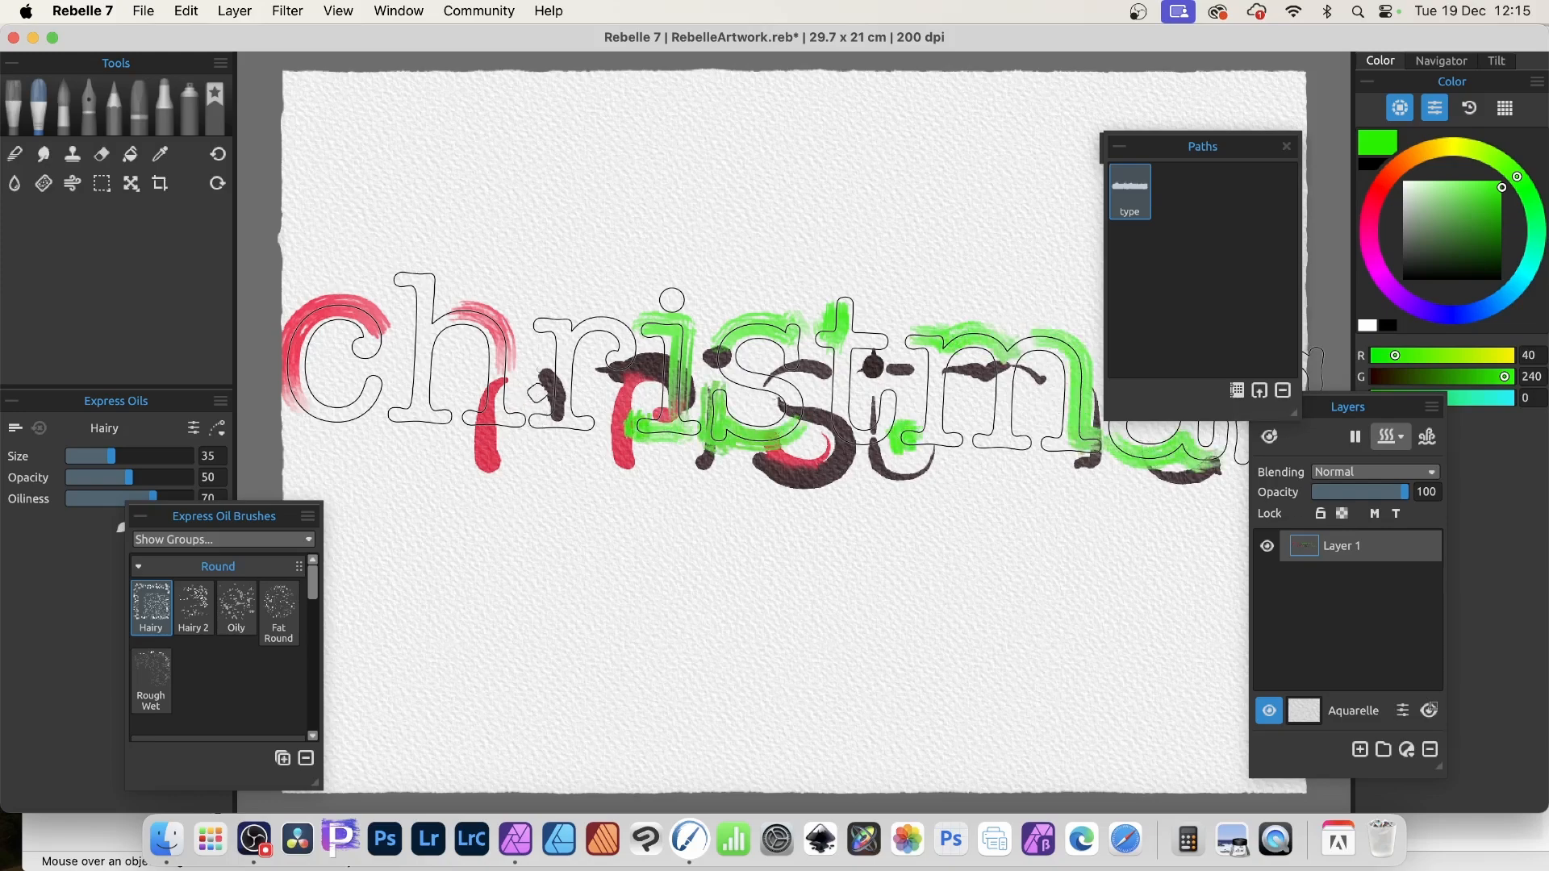
mouse_move(153, 98)
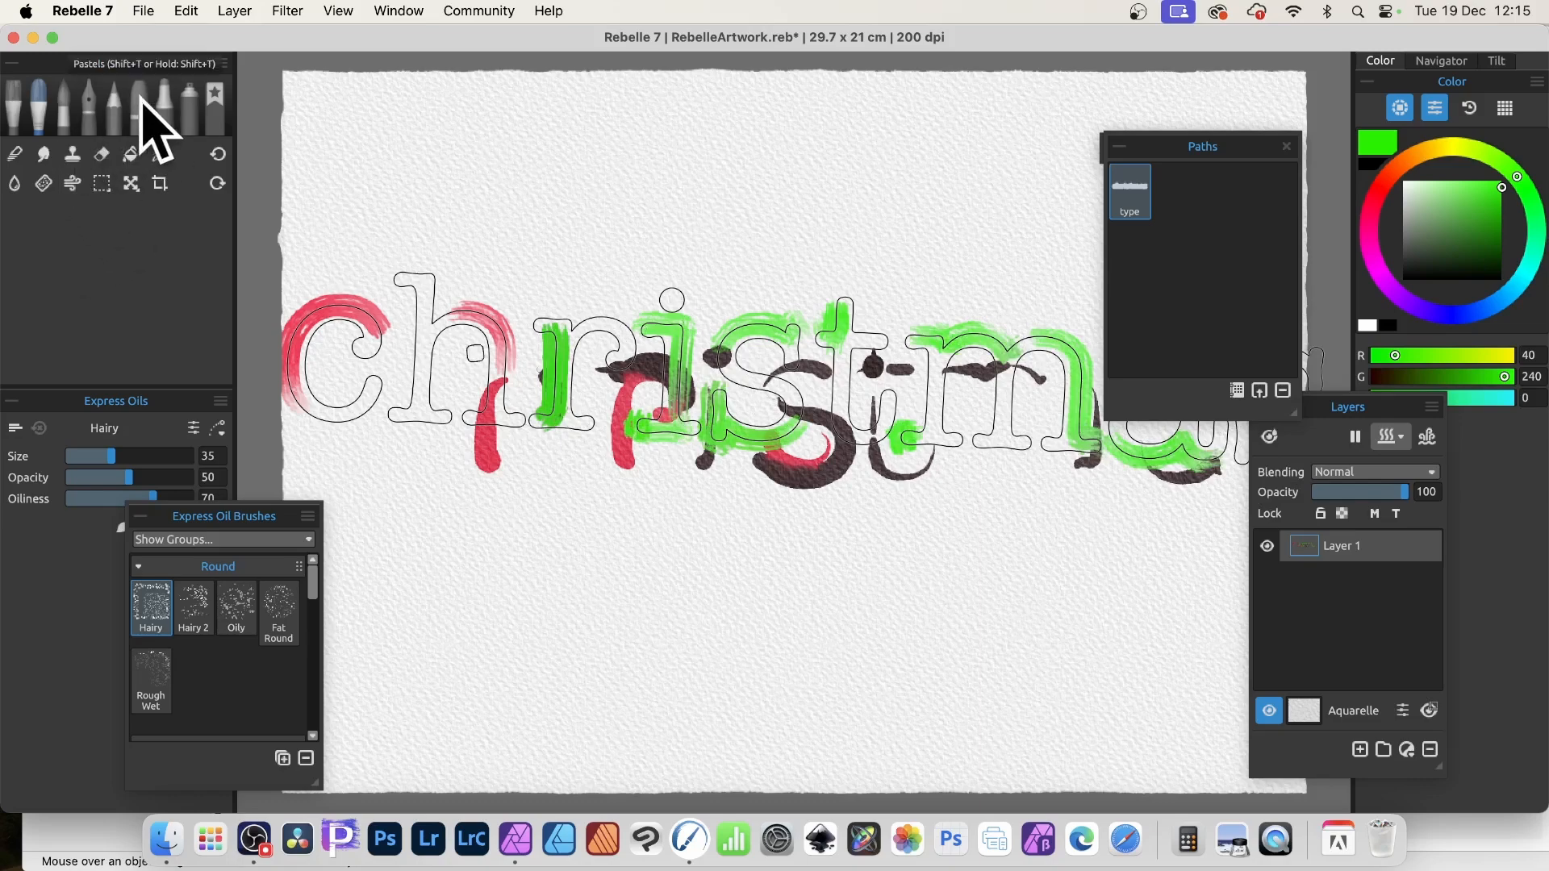
click(113, 104)
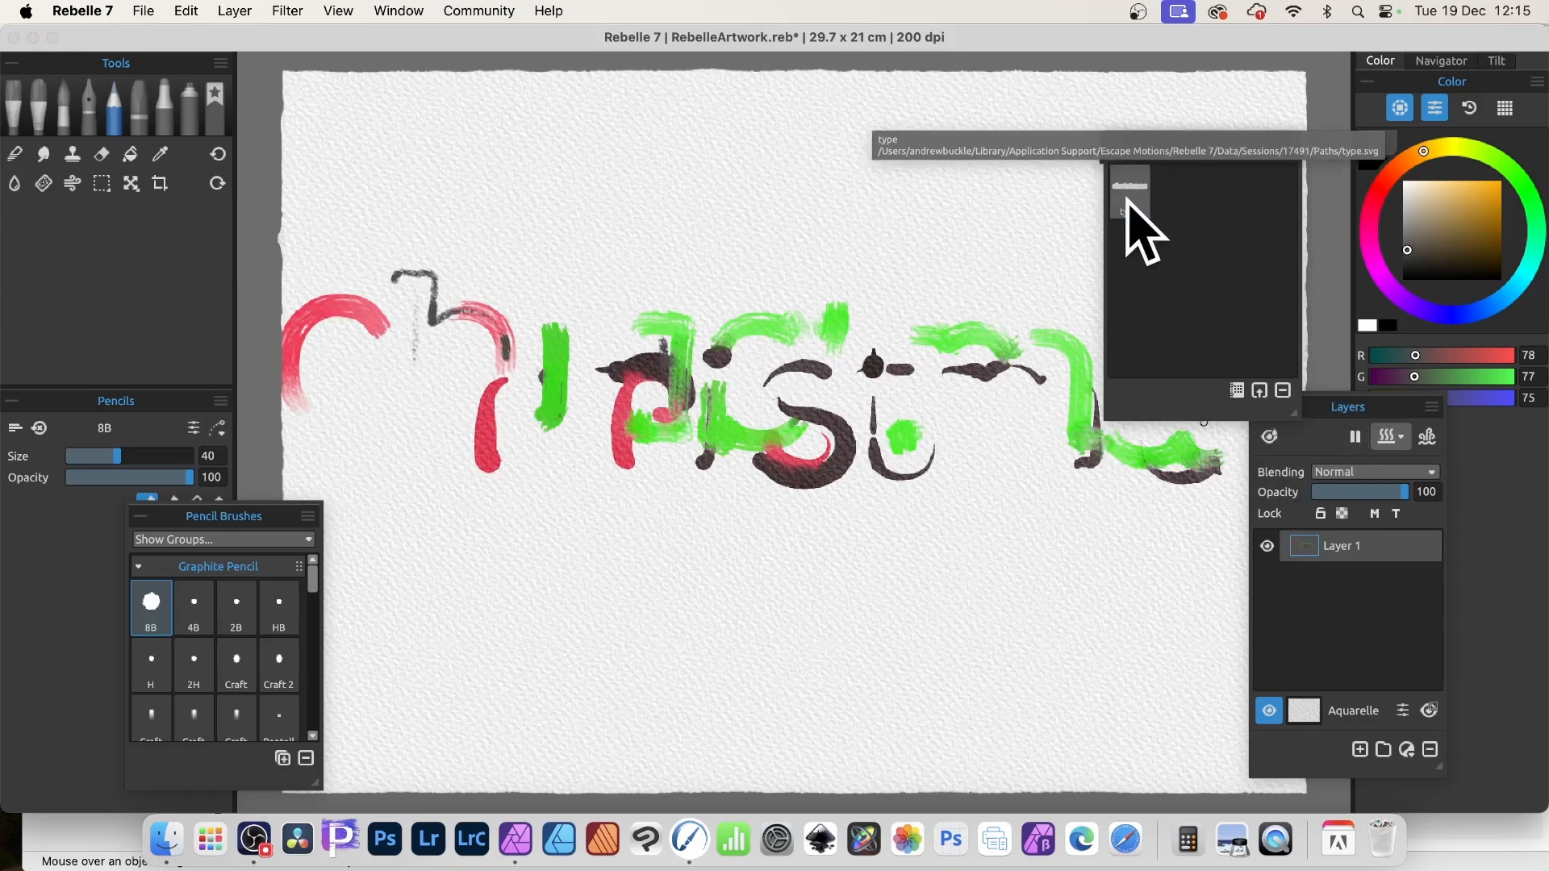
Step: Spray a large green Spray 2 airbrush haze behind the christmas word
click(1128, 192)
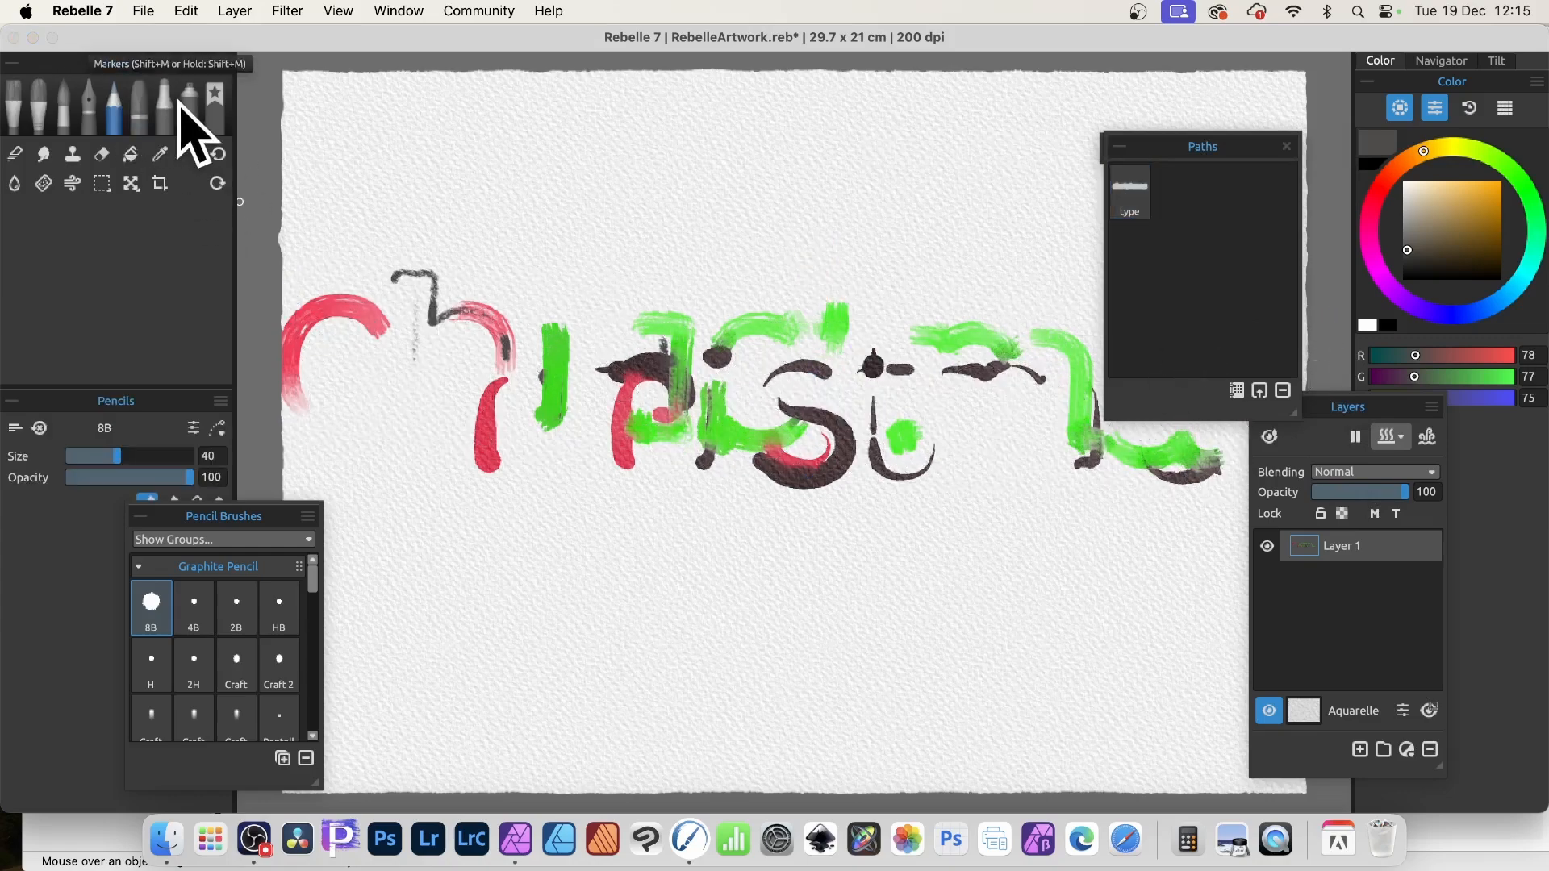
click(189, 103)
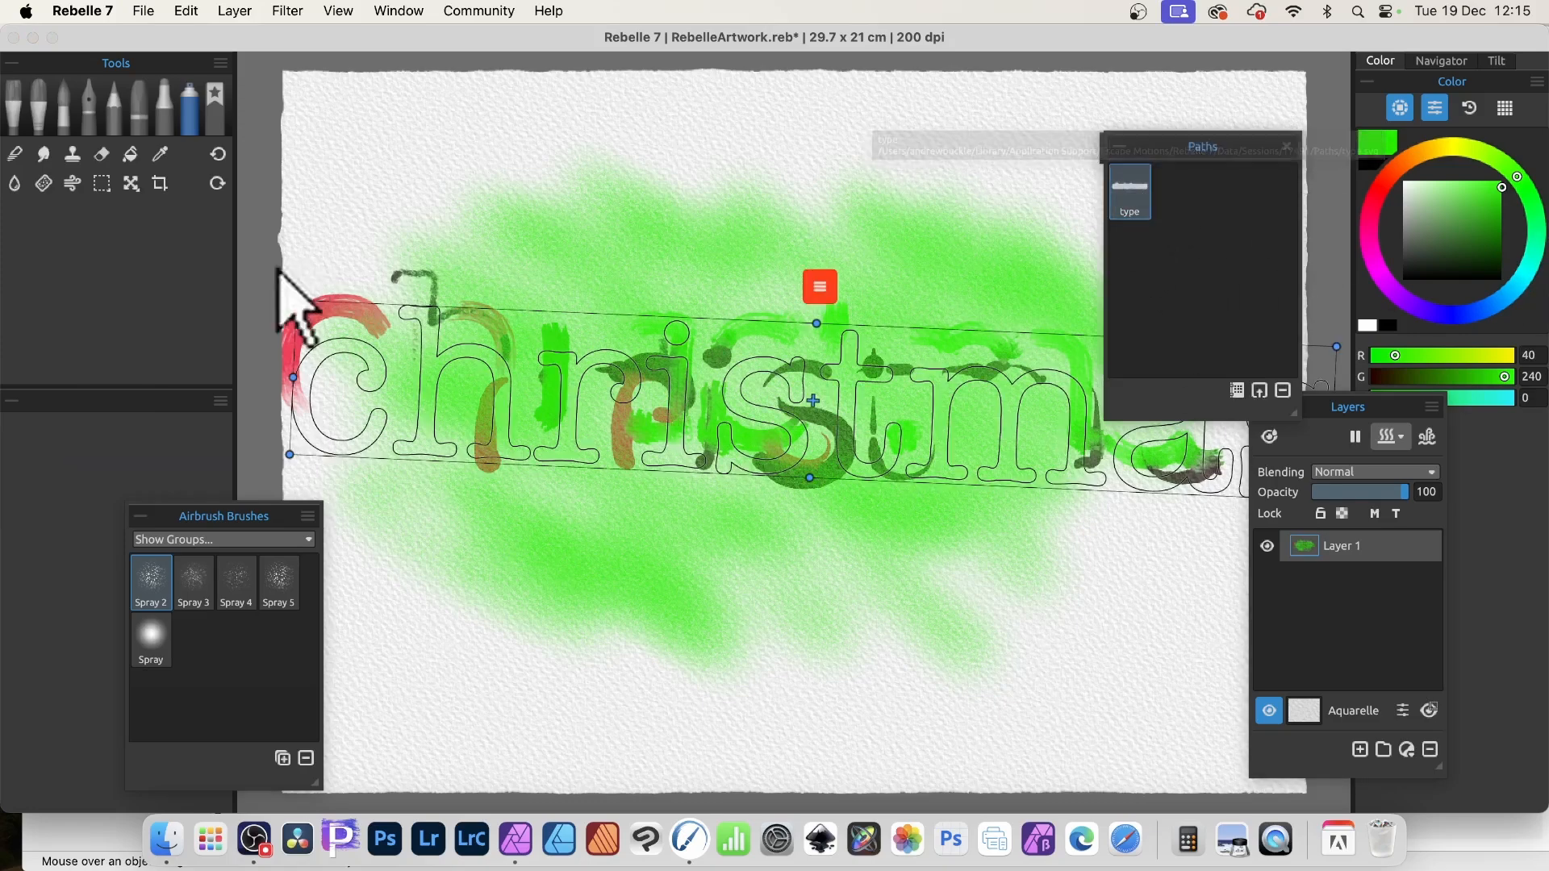
mouse_move(59, 104)
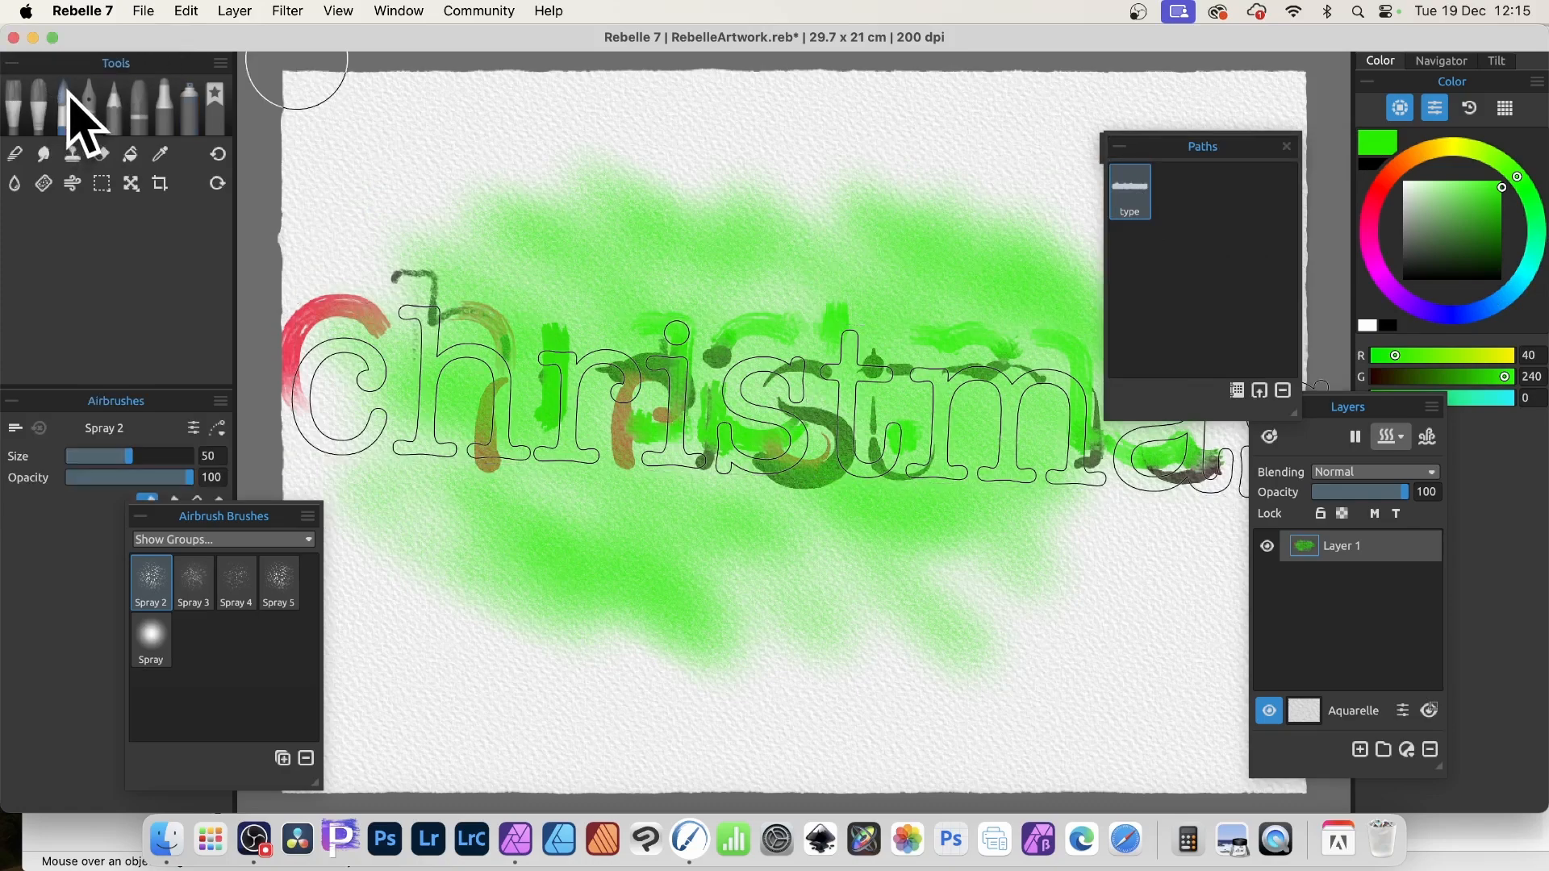
Step: Load the Watercolors Liner brush with near-black paint
click(1404, 268)
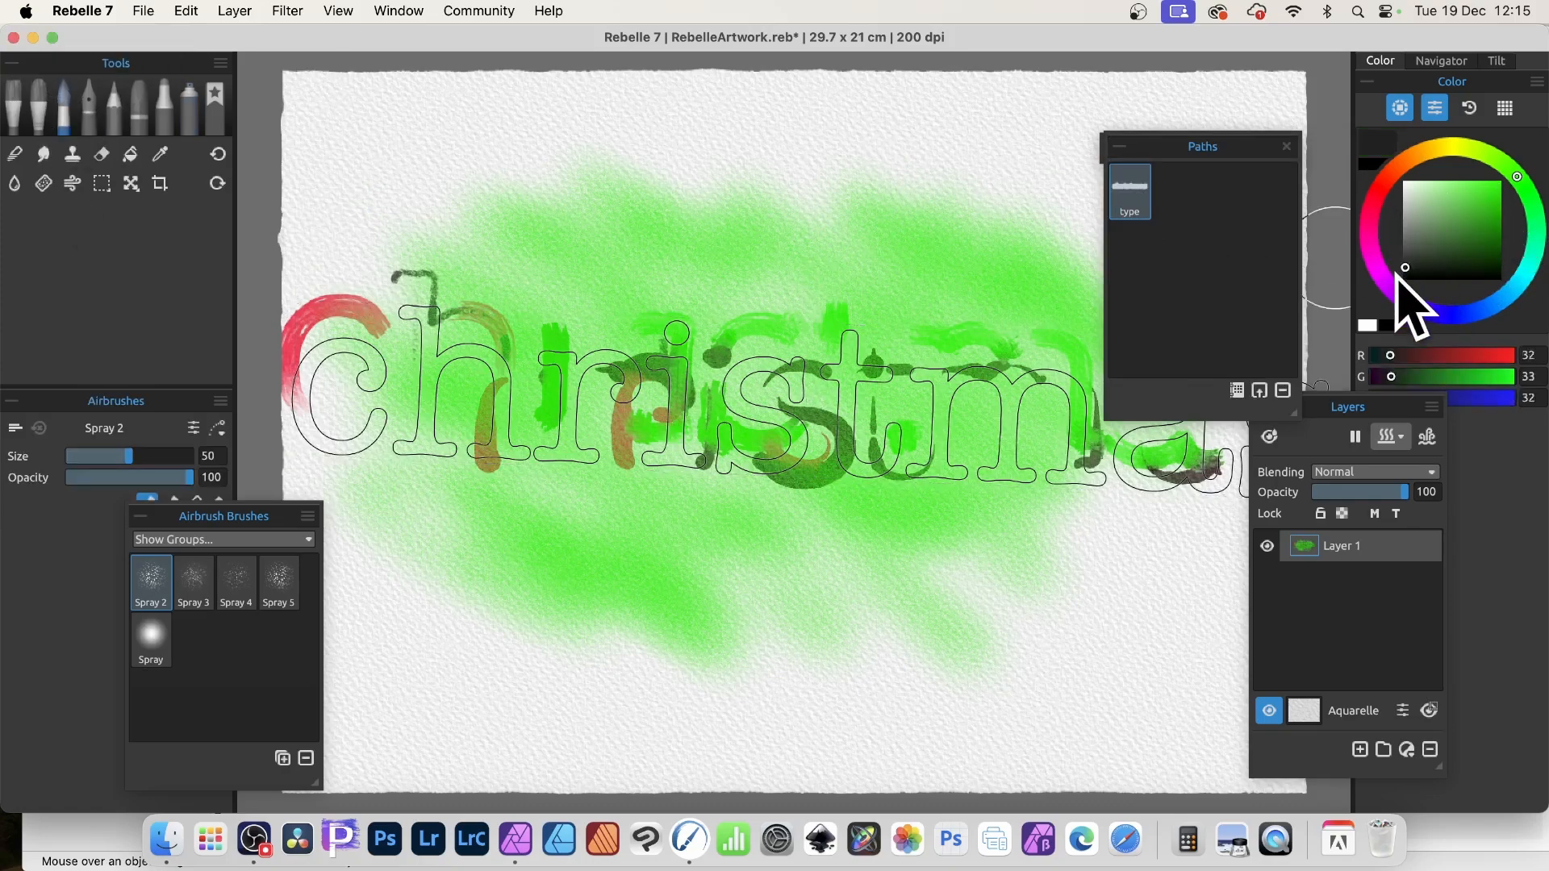
click(1403, 280)
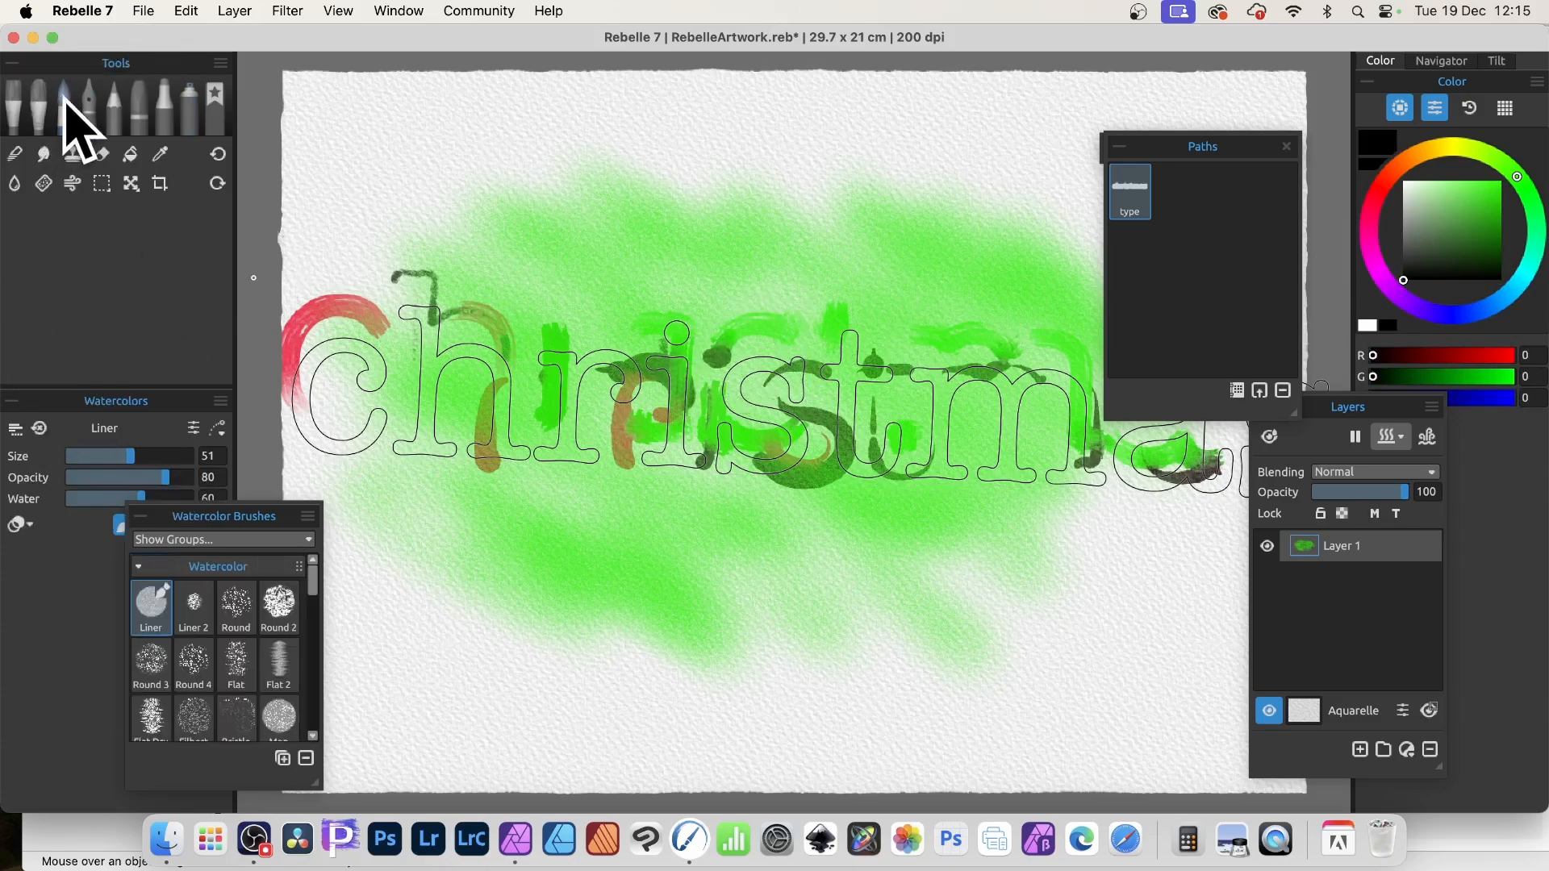
mouse_move(751, 341)
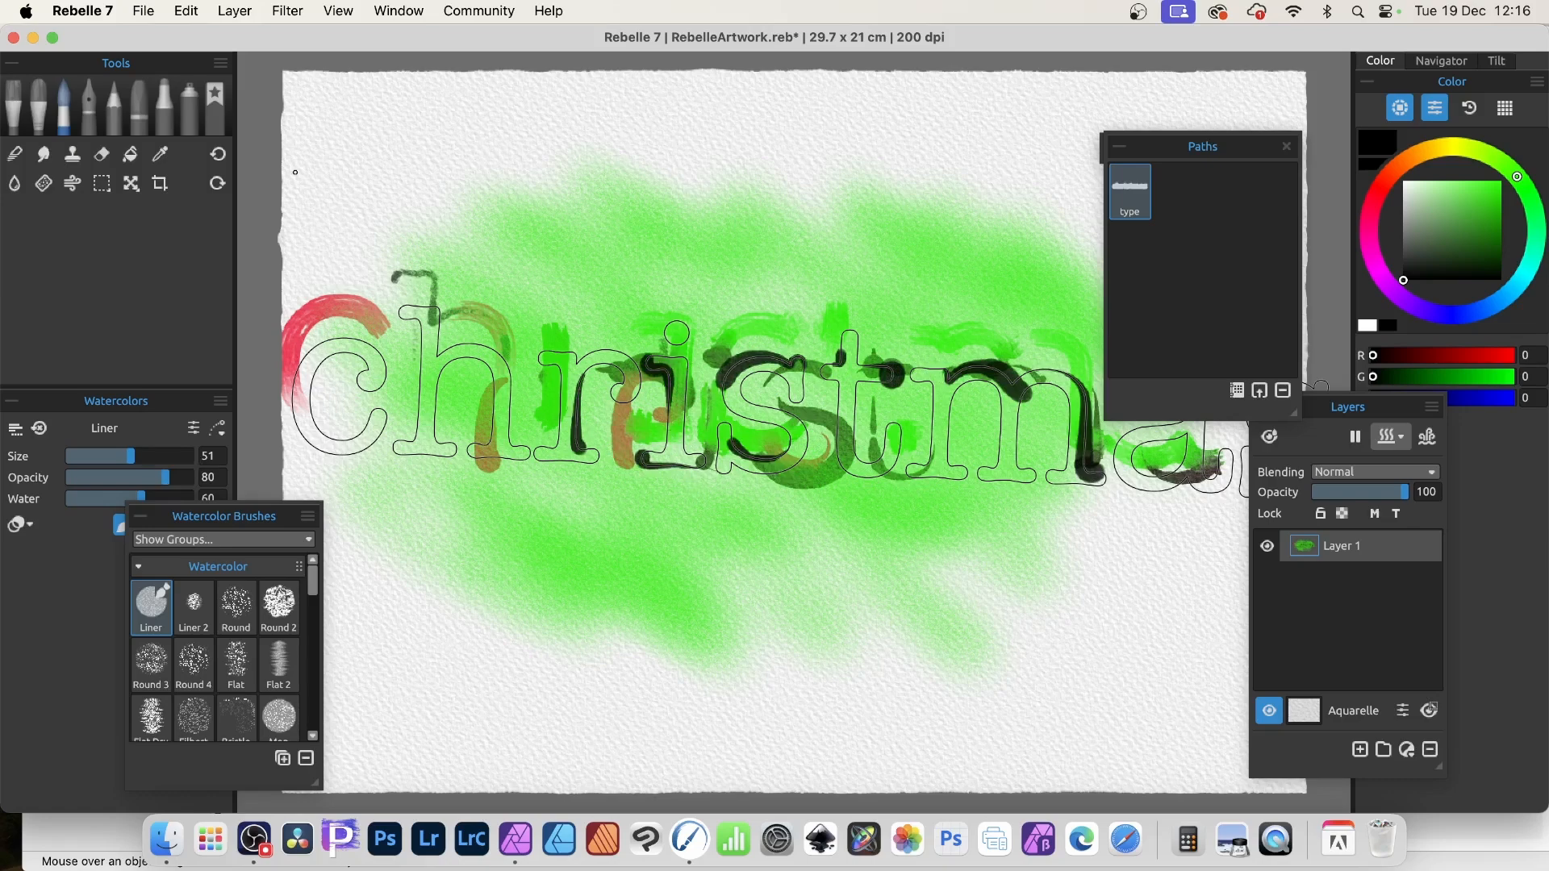
mouse_move(101, 154)
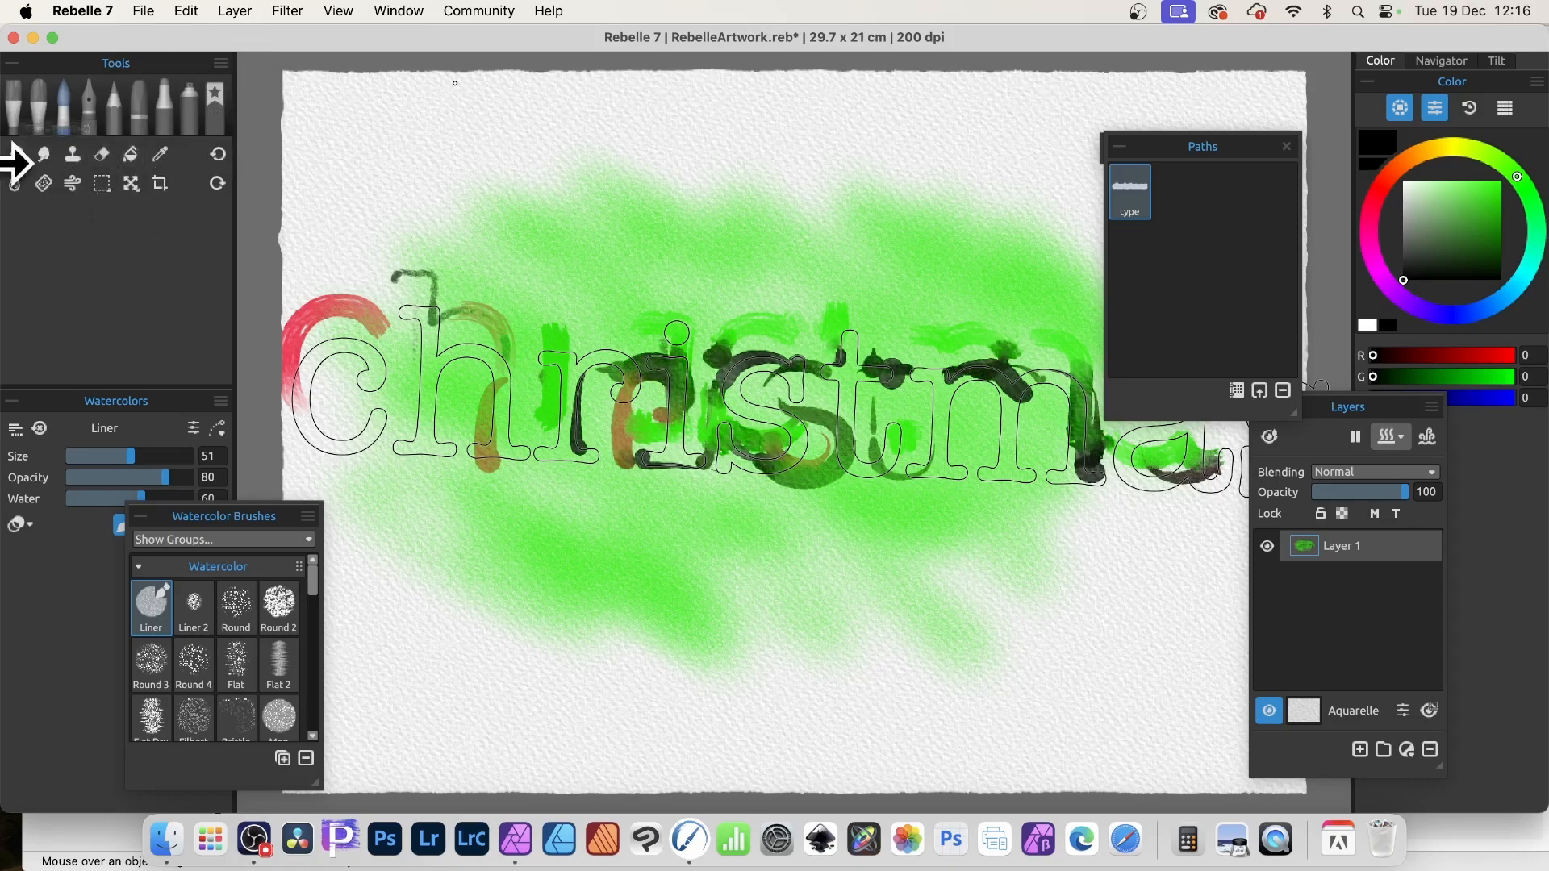
Step: Erase soft white gaps through the letters with the Round Soft eraser
click(101, 154)
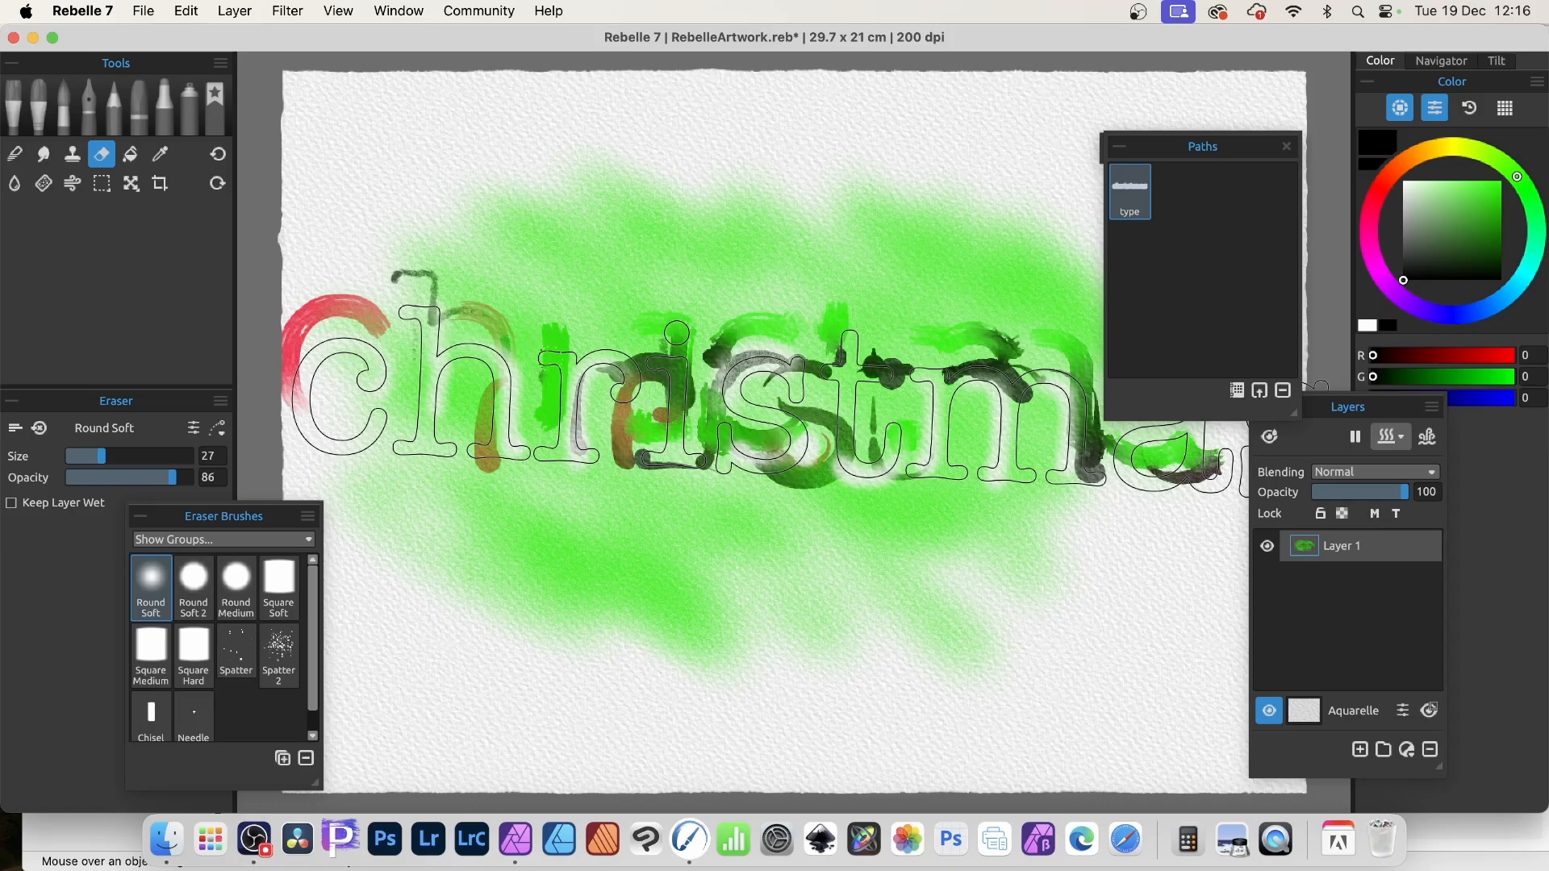
mouse_move(1191, 297)
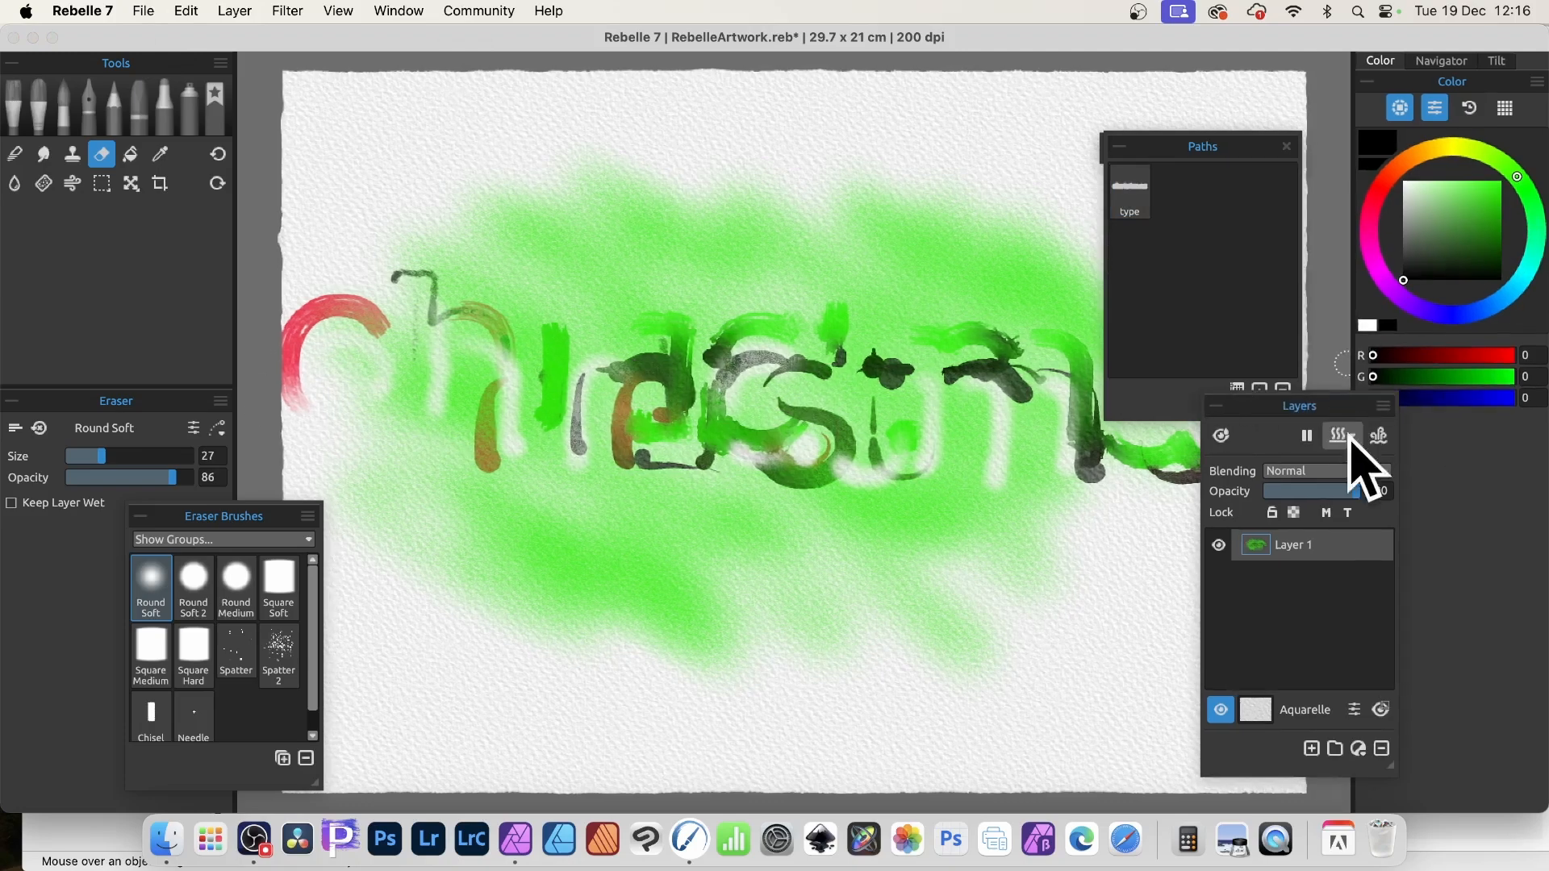
Step: Dry the layer and paint fresh dark Liner watercolor strokes over the letters
click(1337, 436)
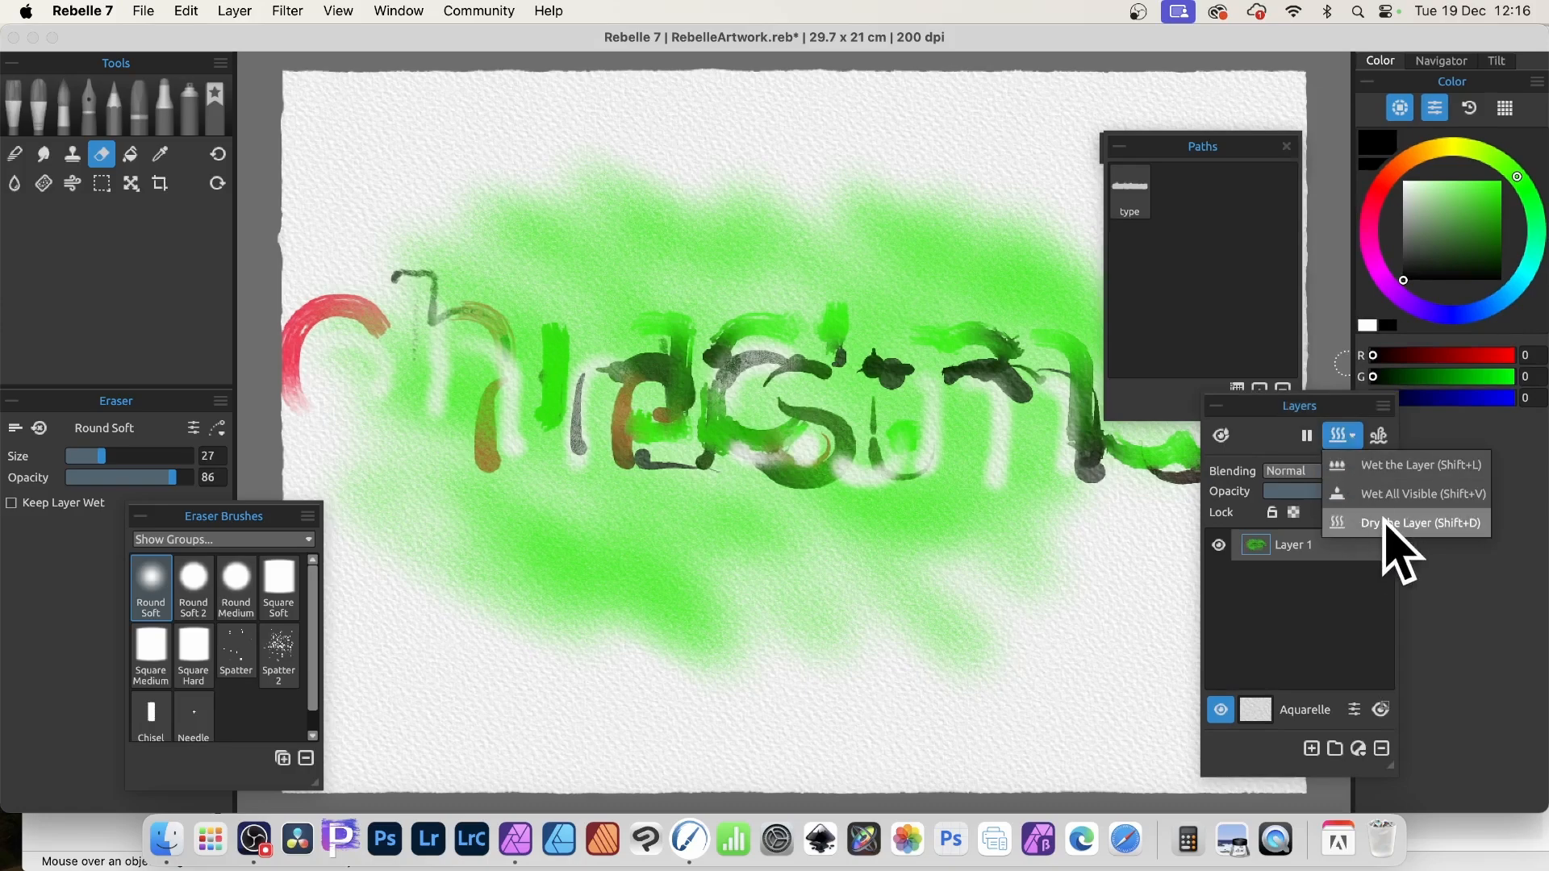
click(1421, 523)
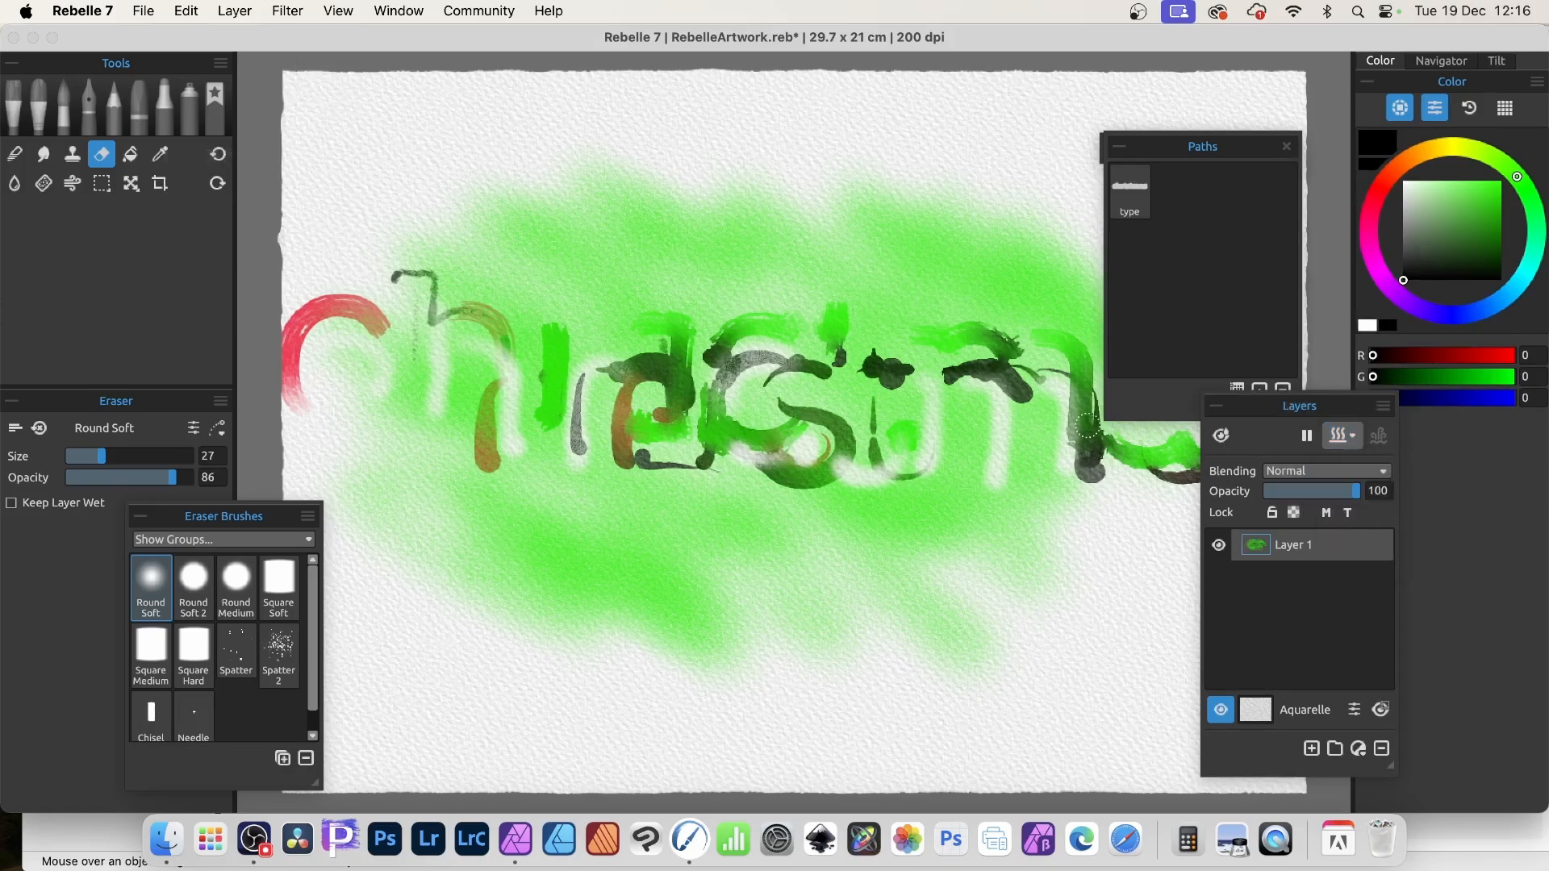
click(84, 104)
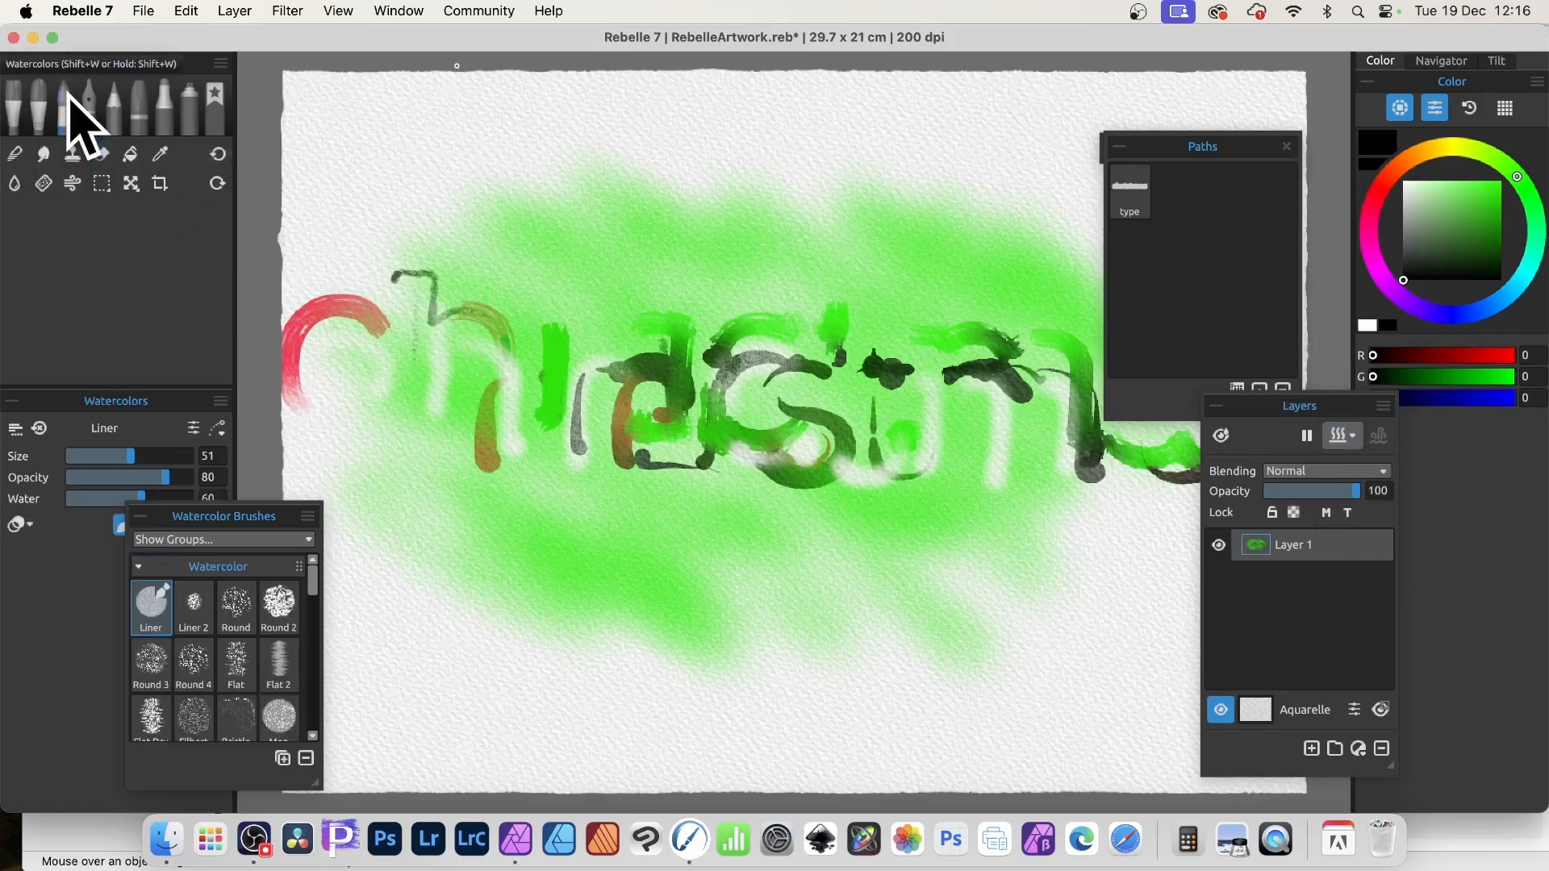
click(1128, 193)
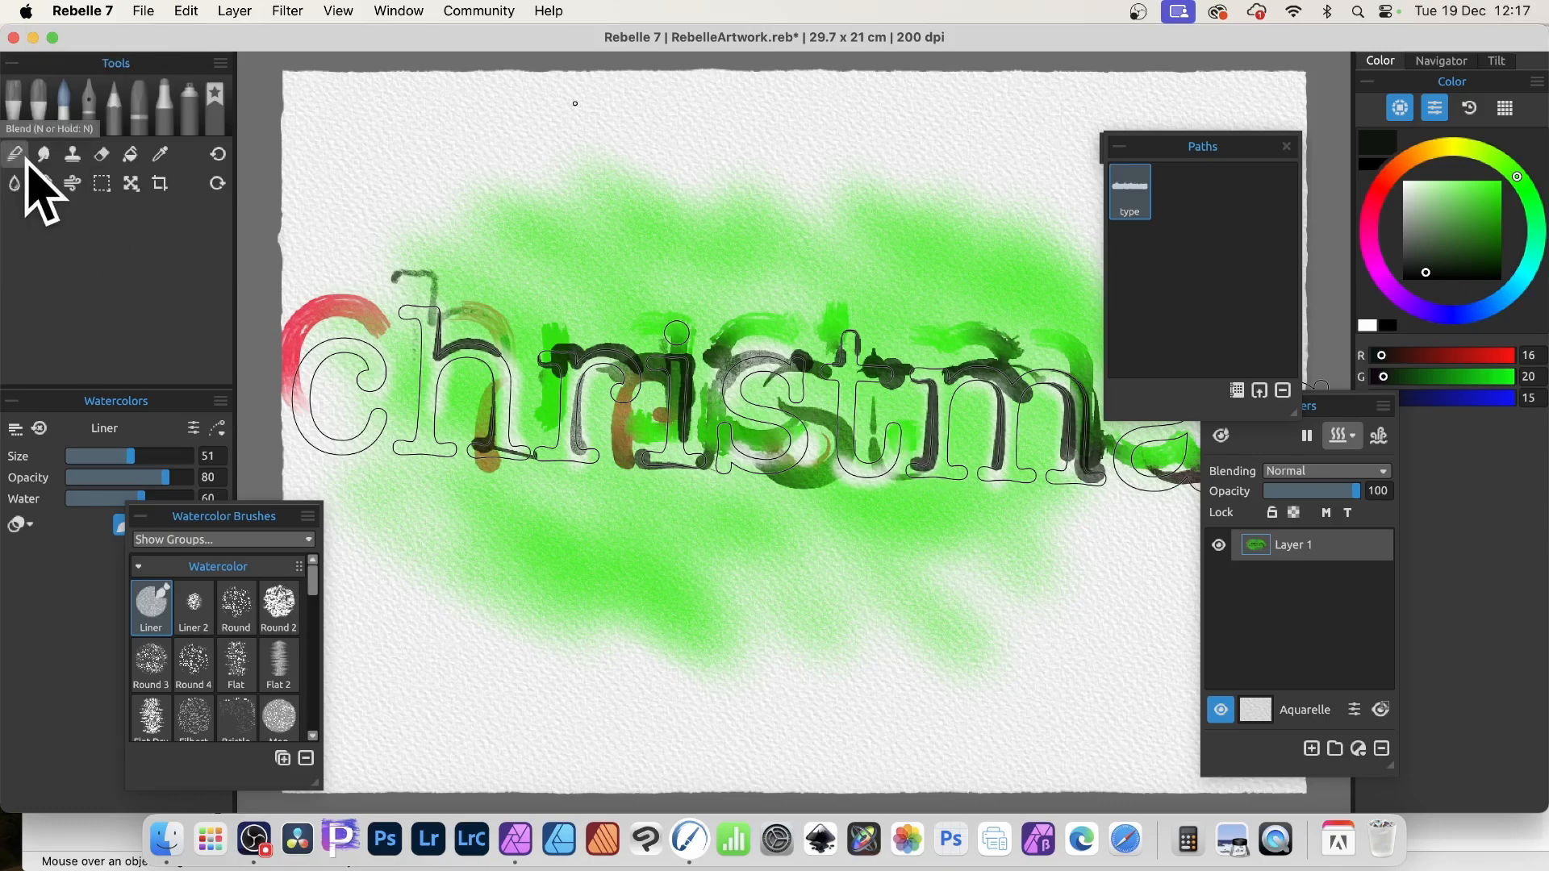
click(42, 153)
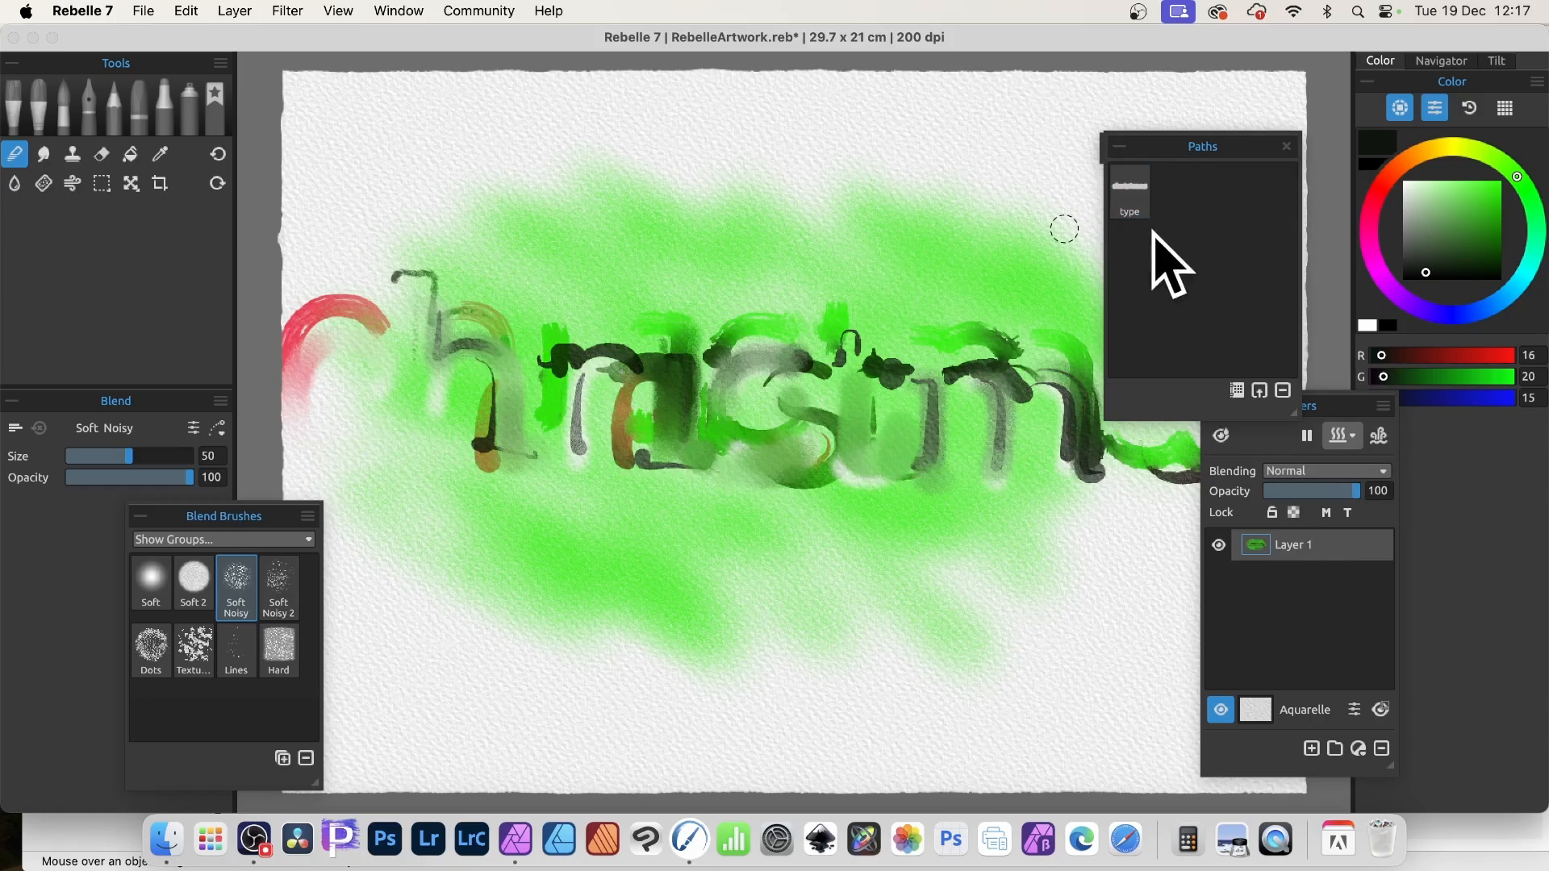
mouse_move(1161, 272)
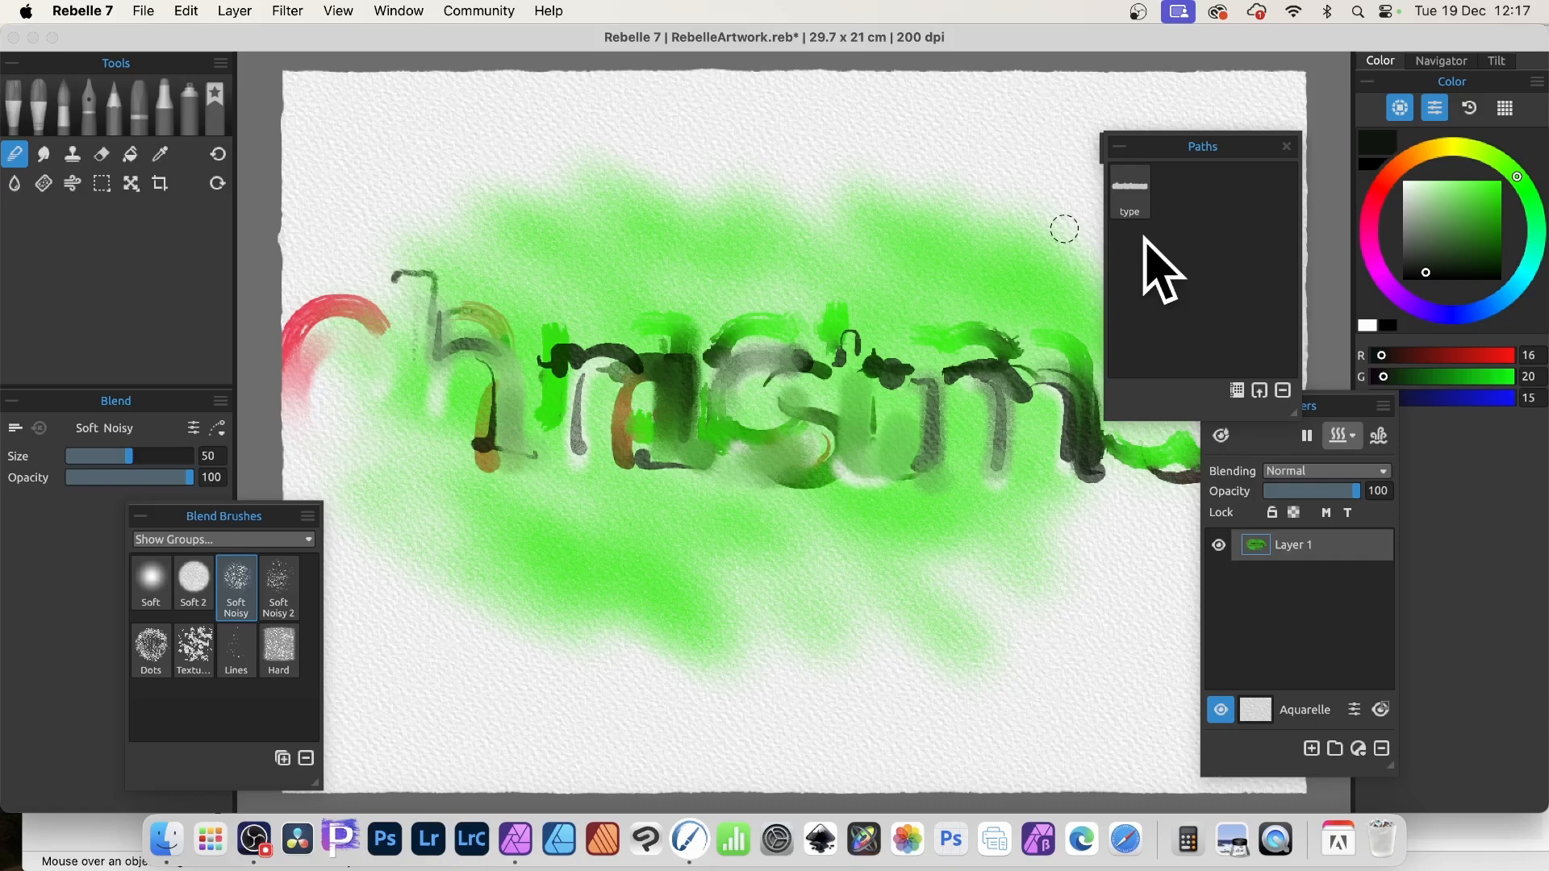
mouse_move(1210, 276)
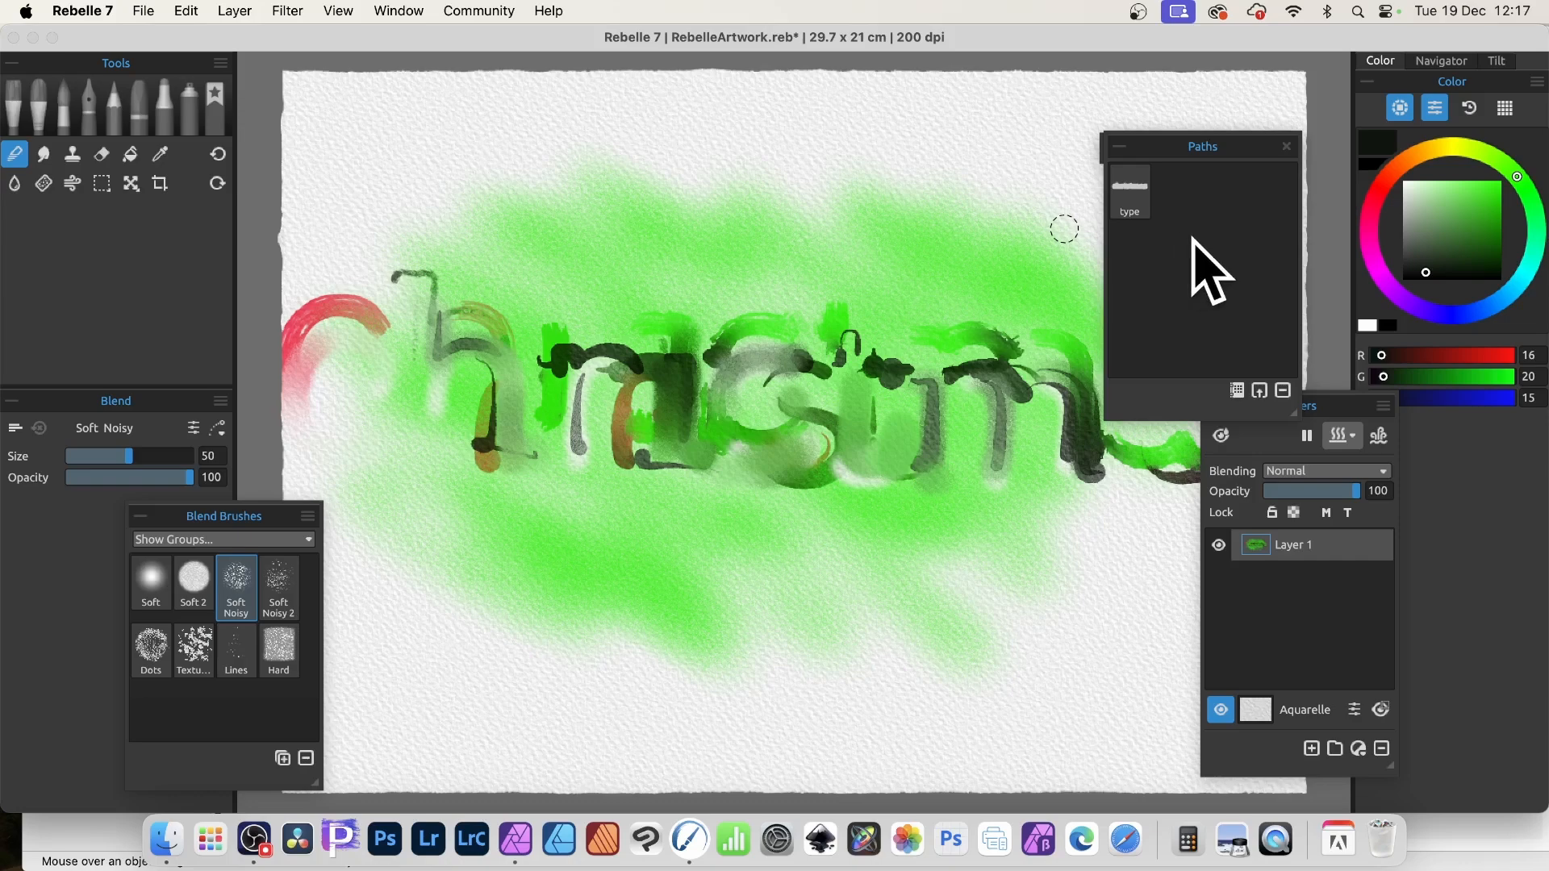
mouse_move(1181, 415)
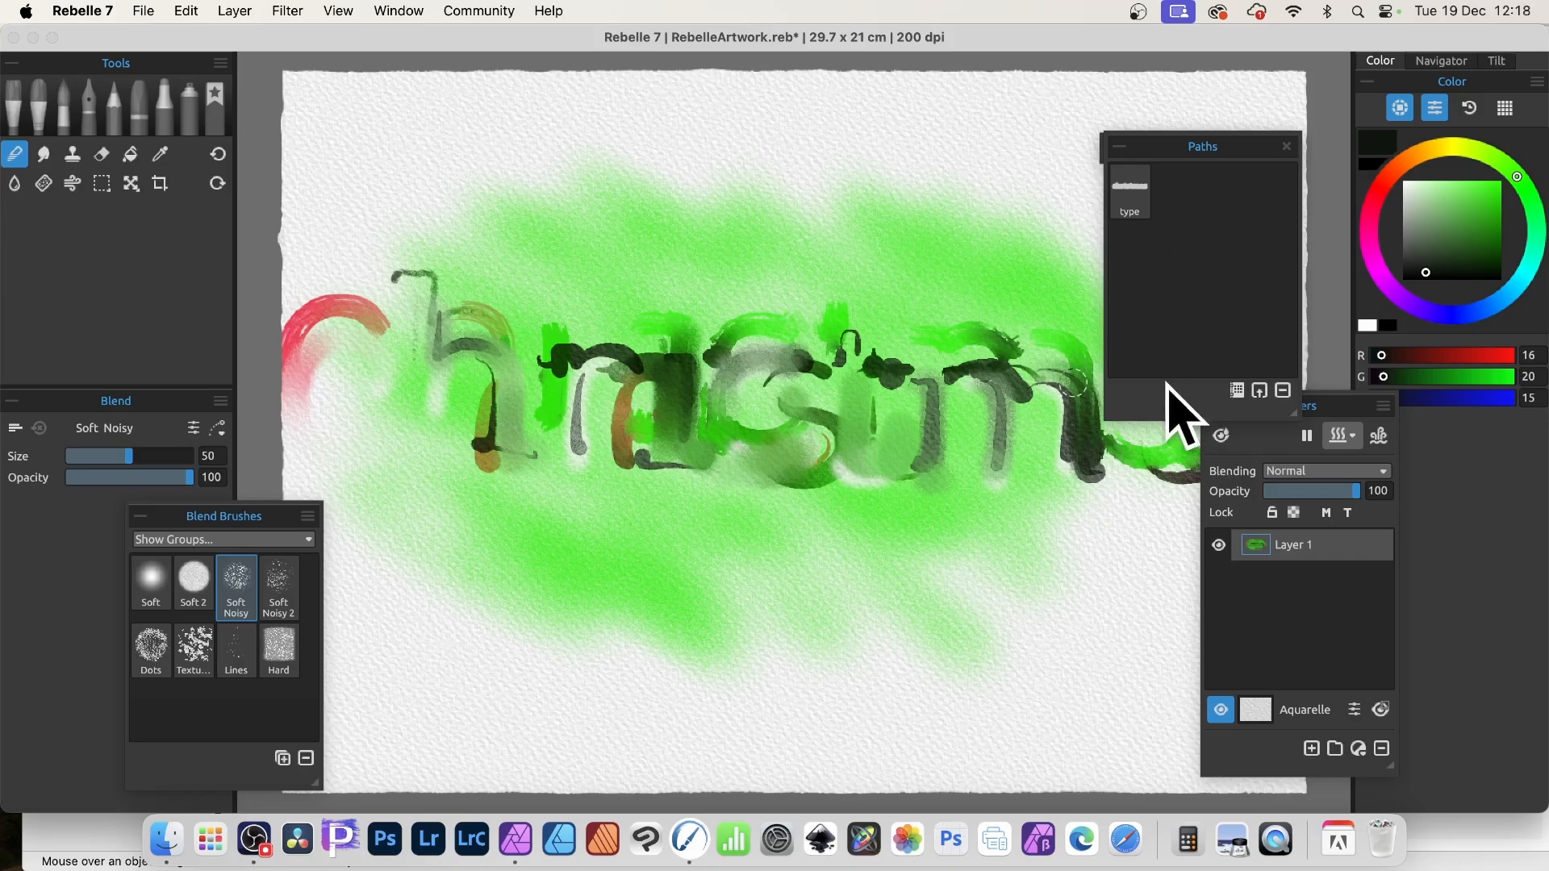